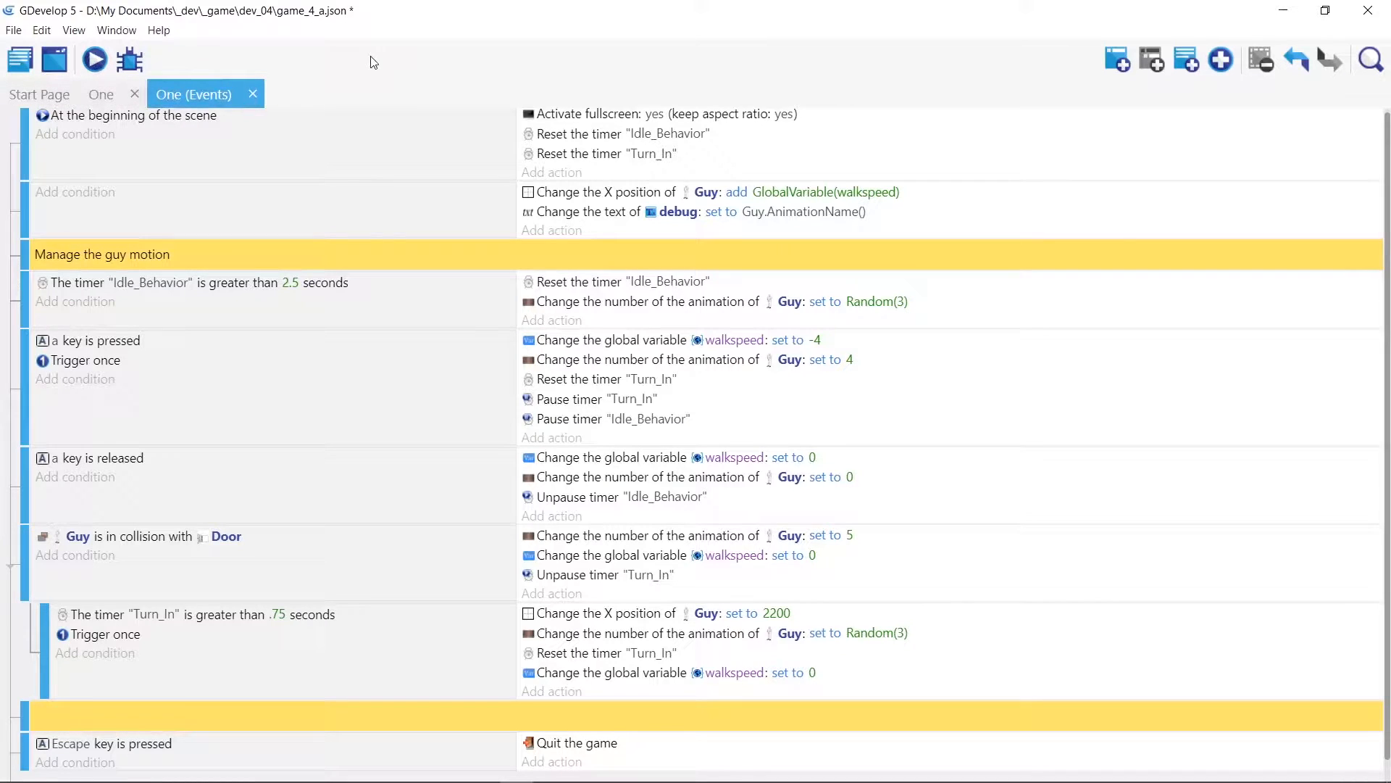
Return to scene One's layout and scroll through Guy's animation list, including Walking and Turning into.
left_click(100, 95)
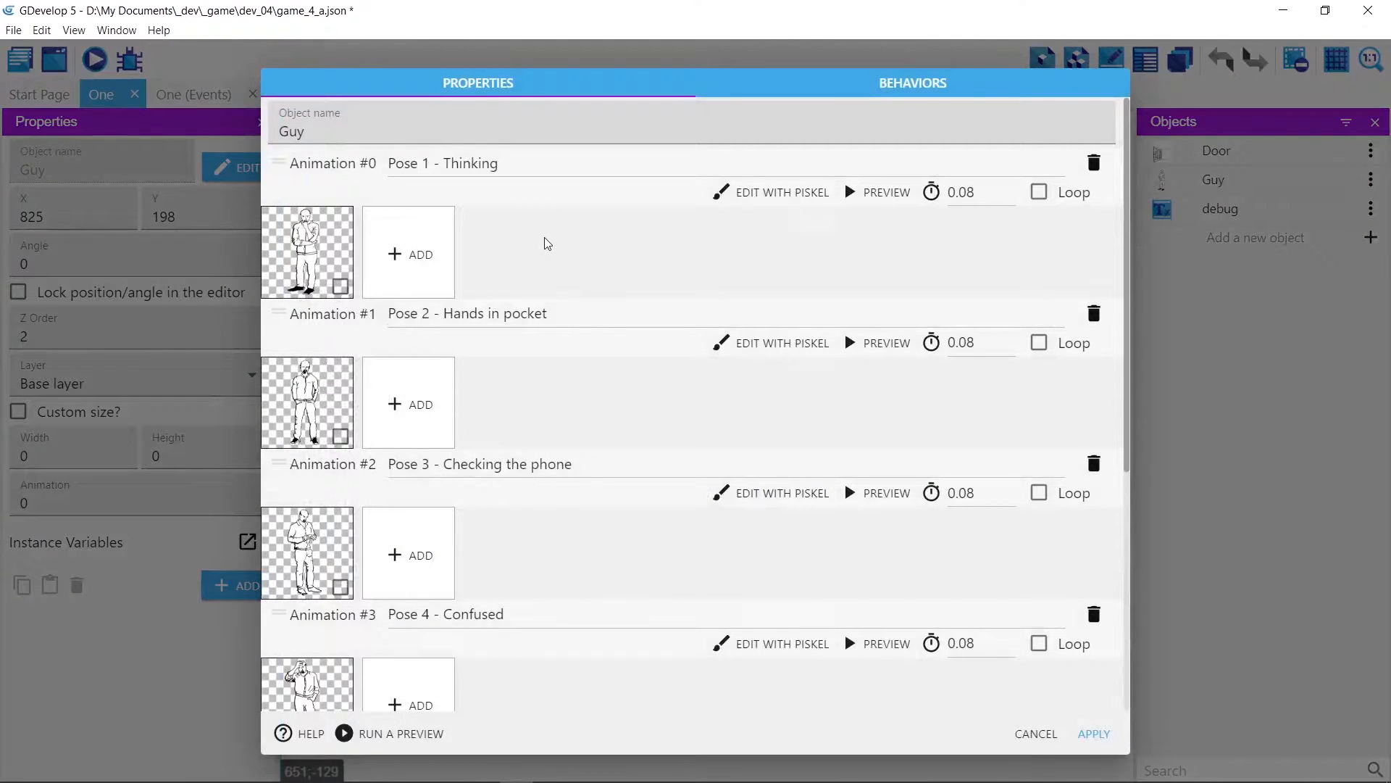
mouse_move(462, 635)
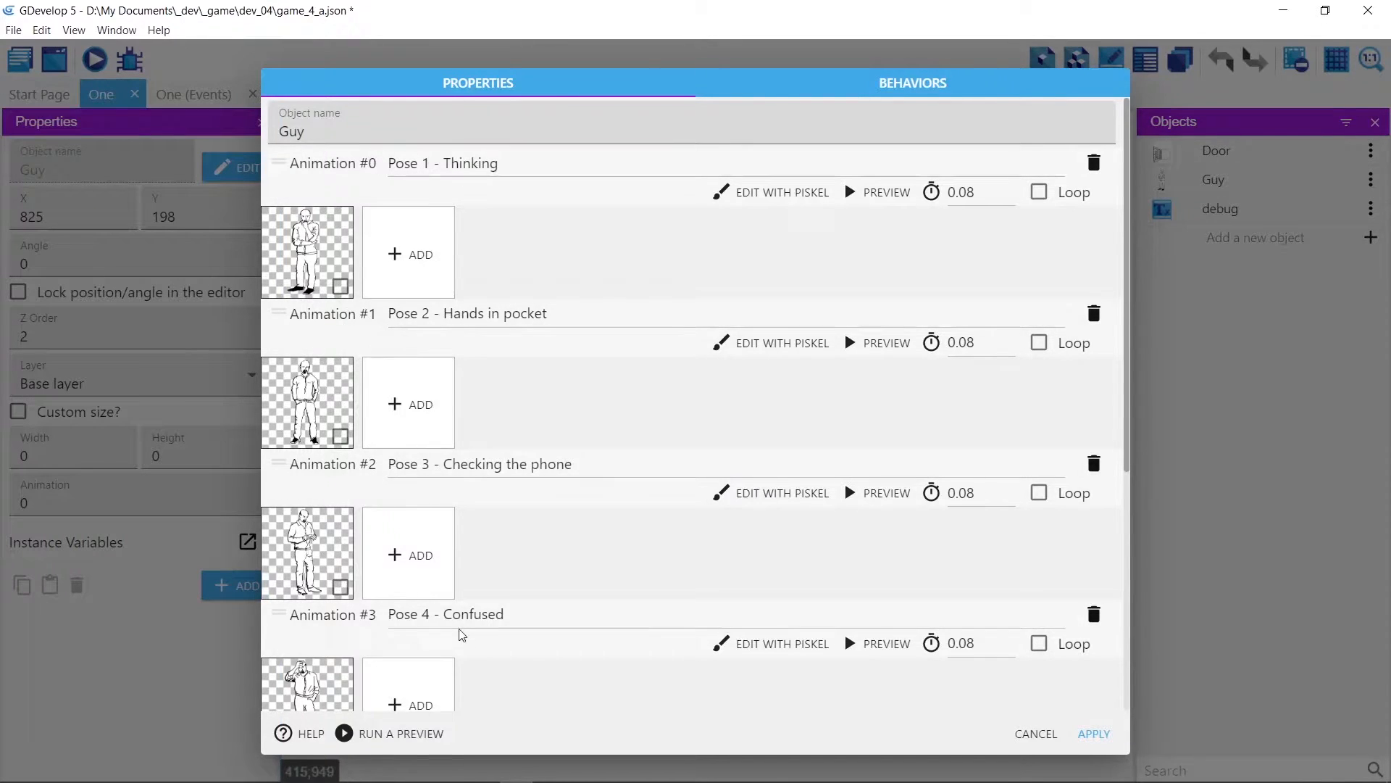
scroll("down", 3)
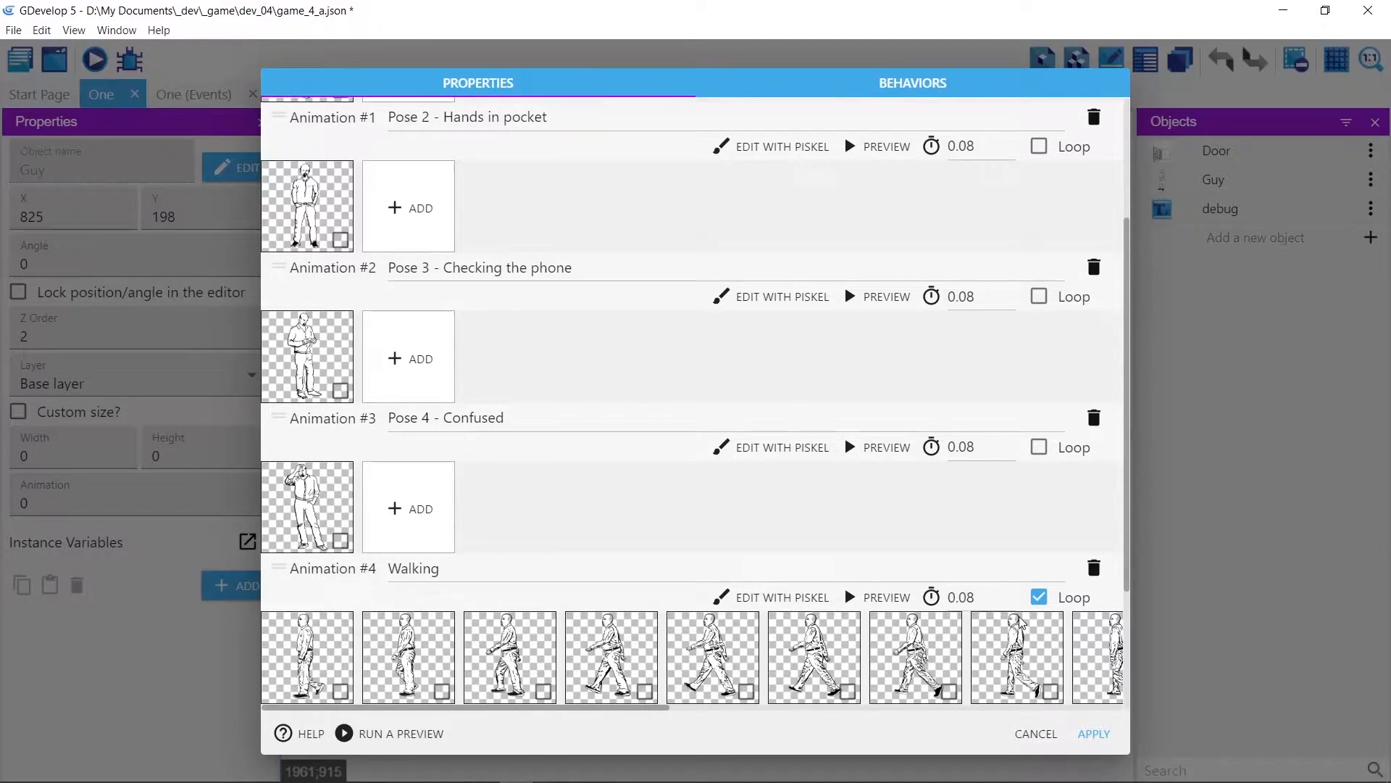
scroll("down", 3)
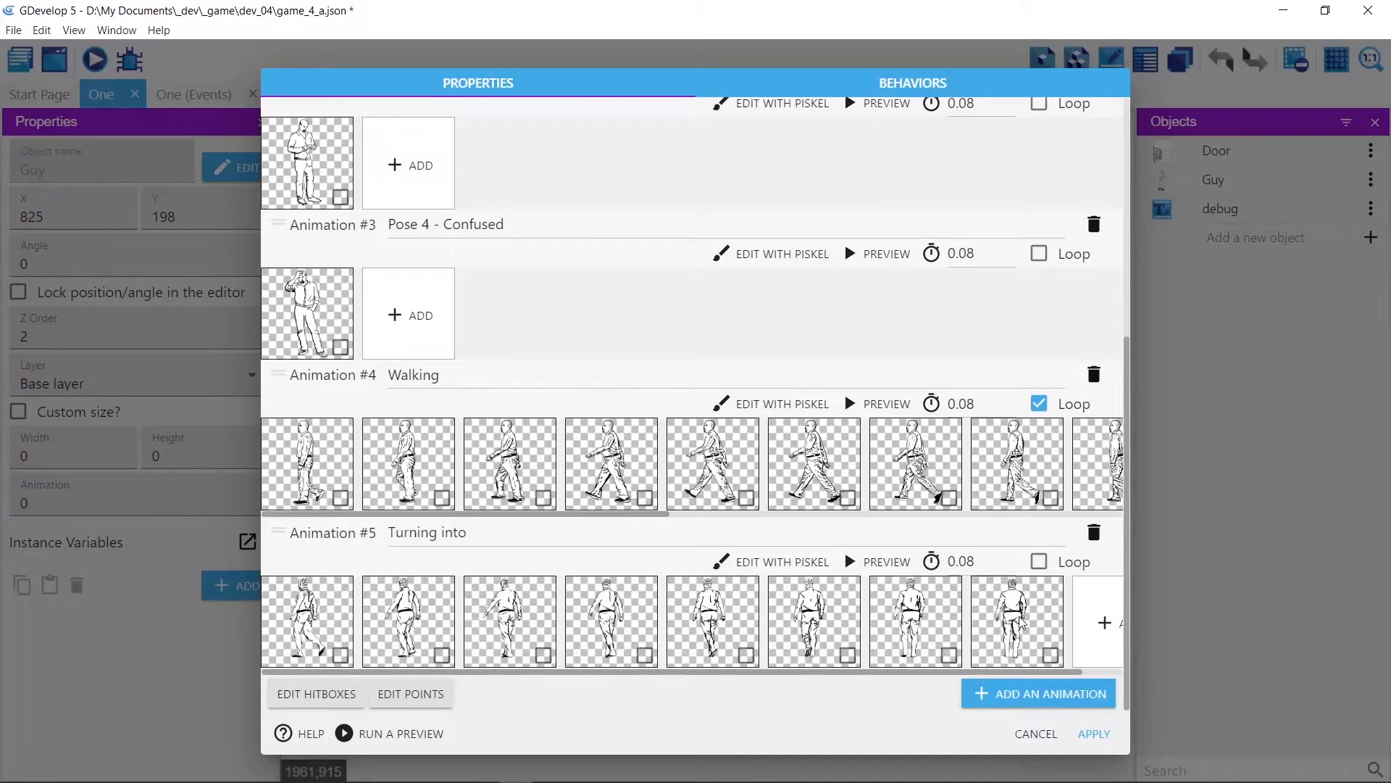
mouse_move(733, 577)
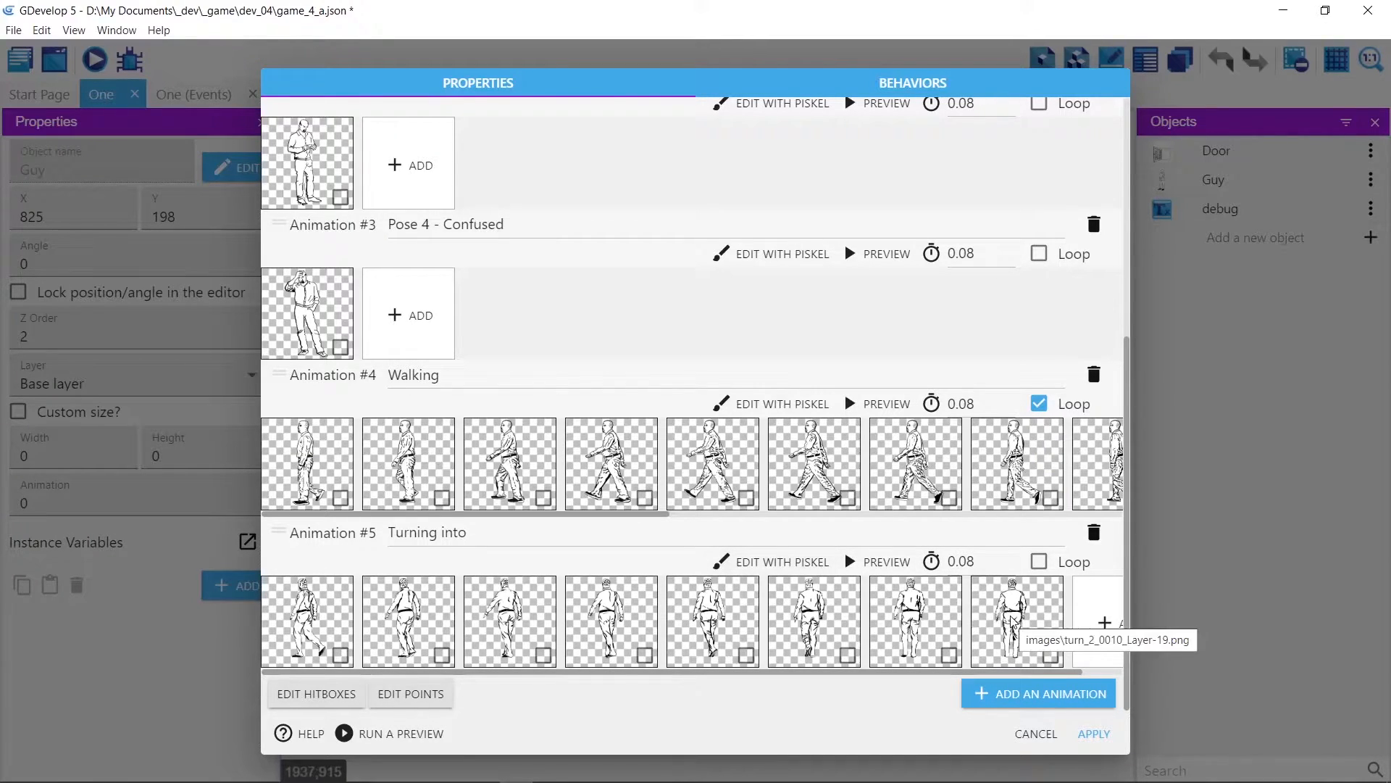
mouse_move(1043, 618)
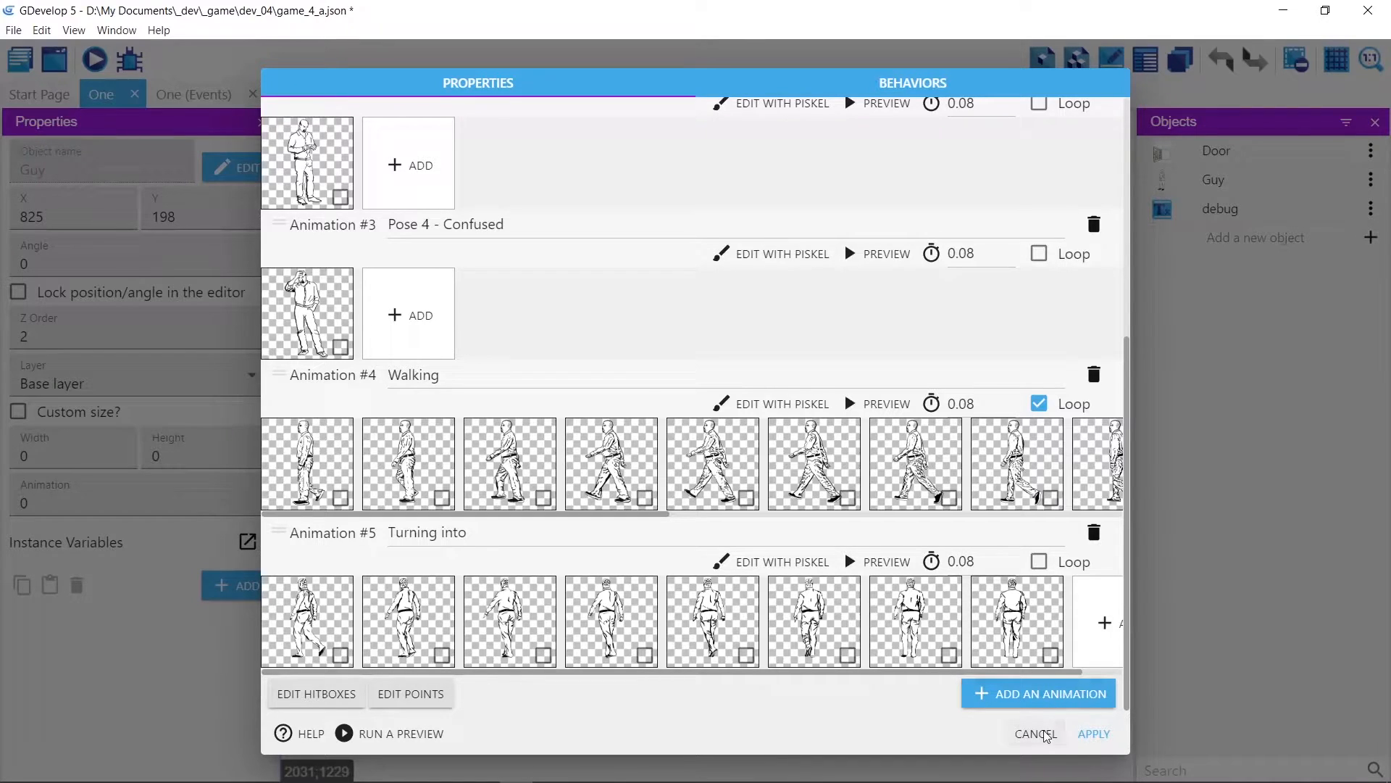
Cancel the Guy editor, view the walkspeed global variable in the project manager, then cancel back to the layout.
left_click(1035, 734)
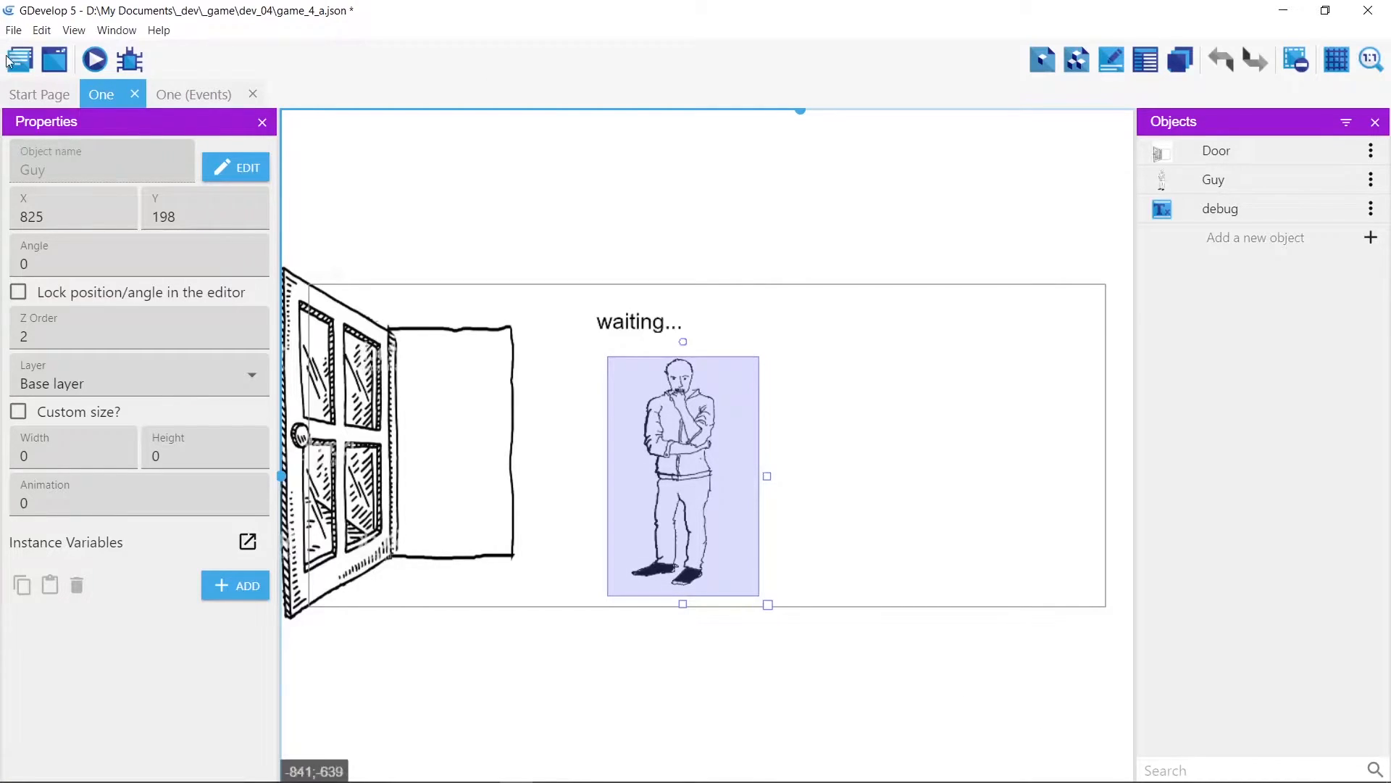
left_click(17, 60)
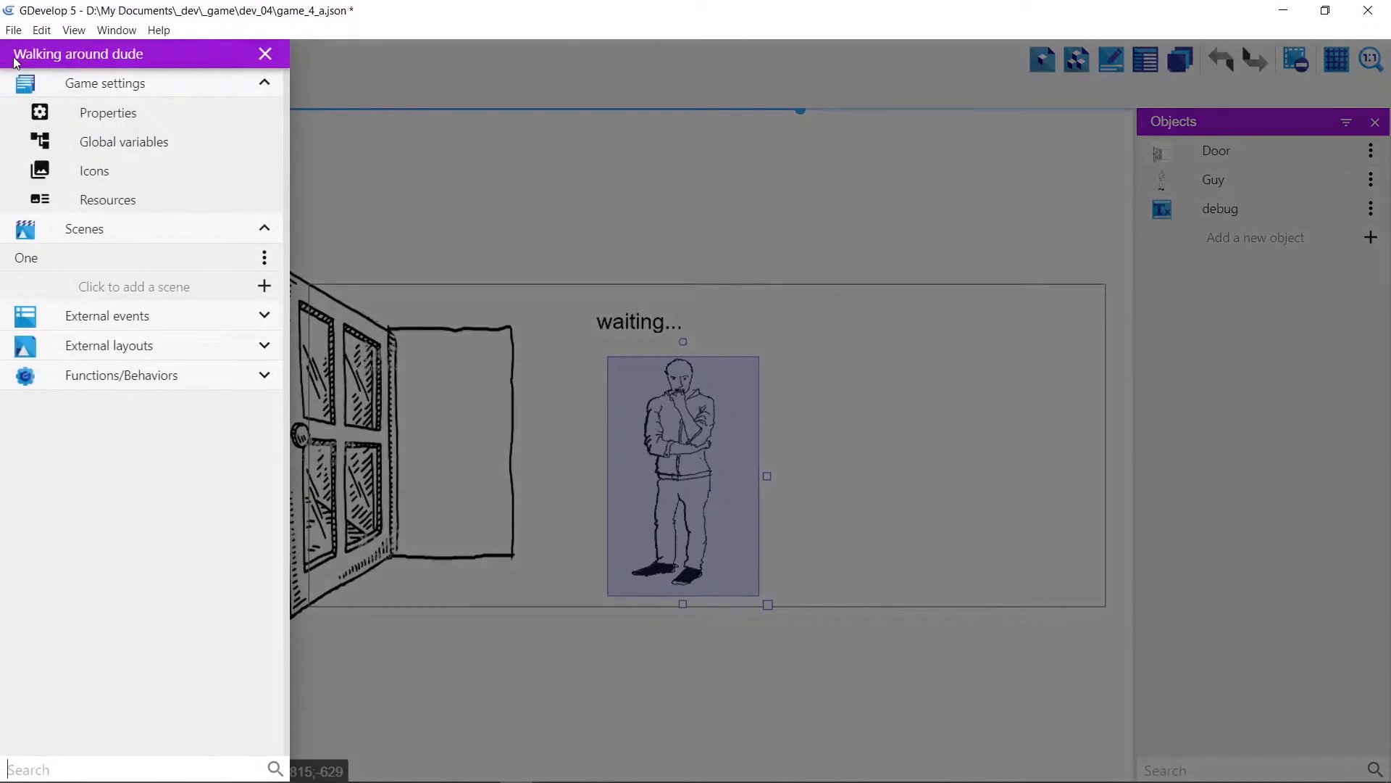
left_click(104, 83)
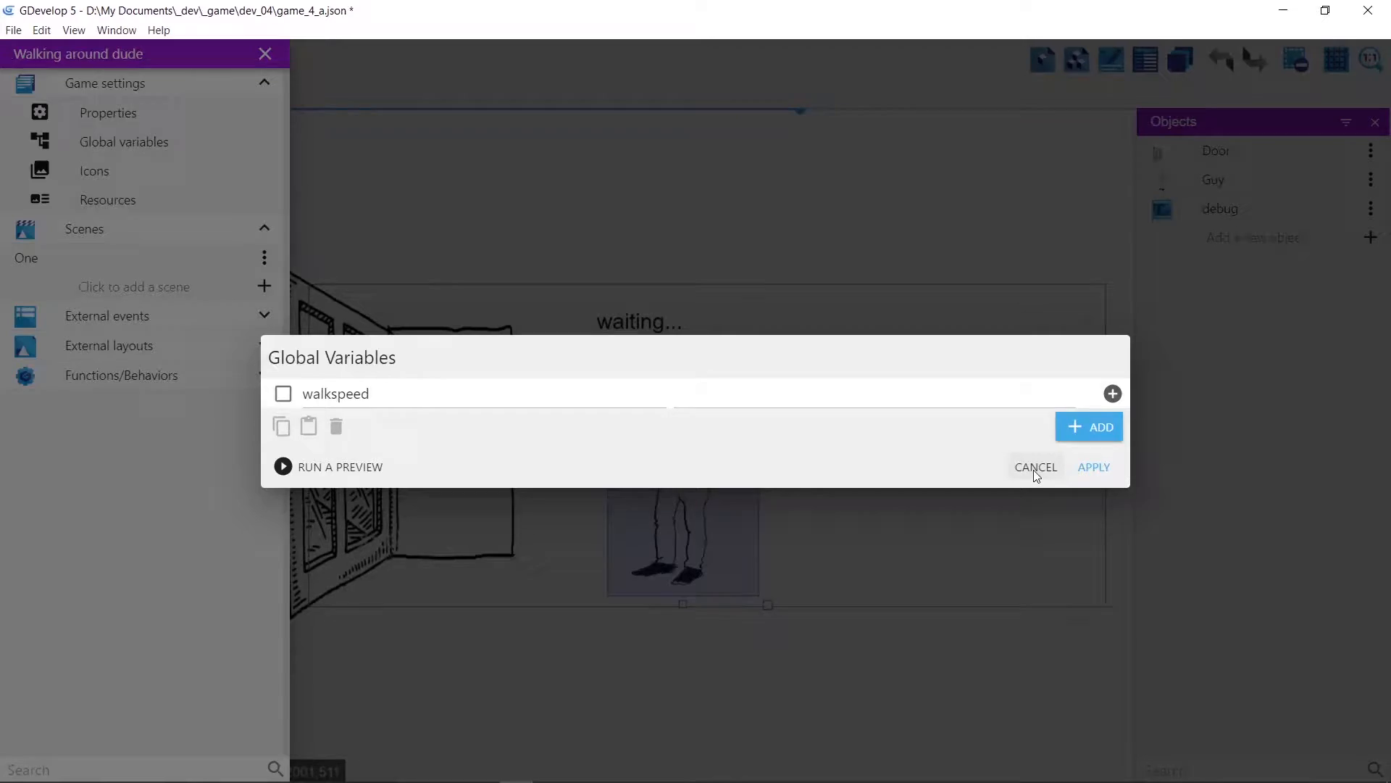
left_click(1035, 466)
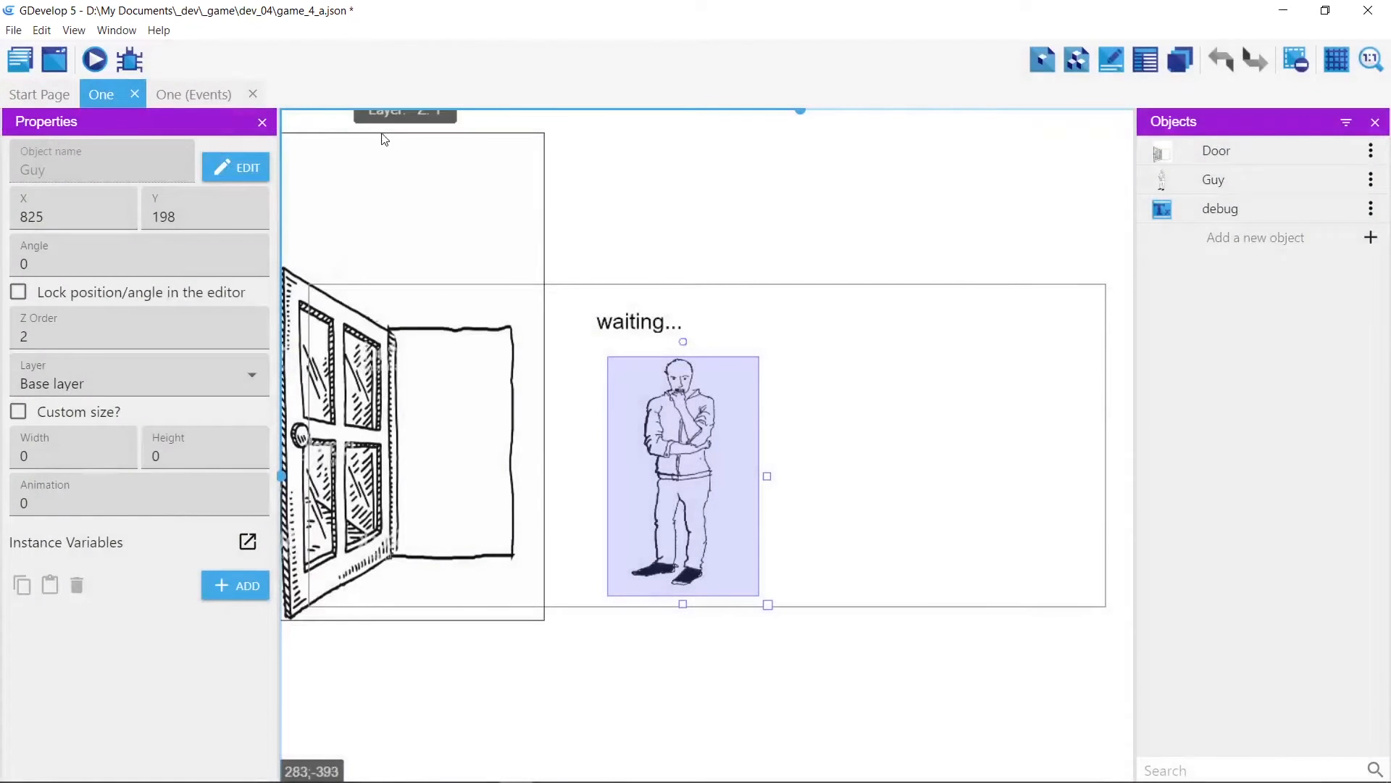
Show scene One's events and look over the timer and animation actions.
left_click(192, 94)
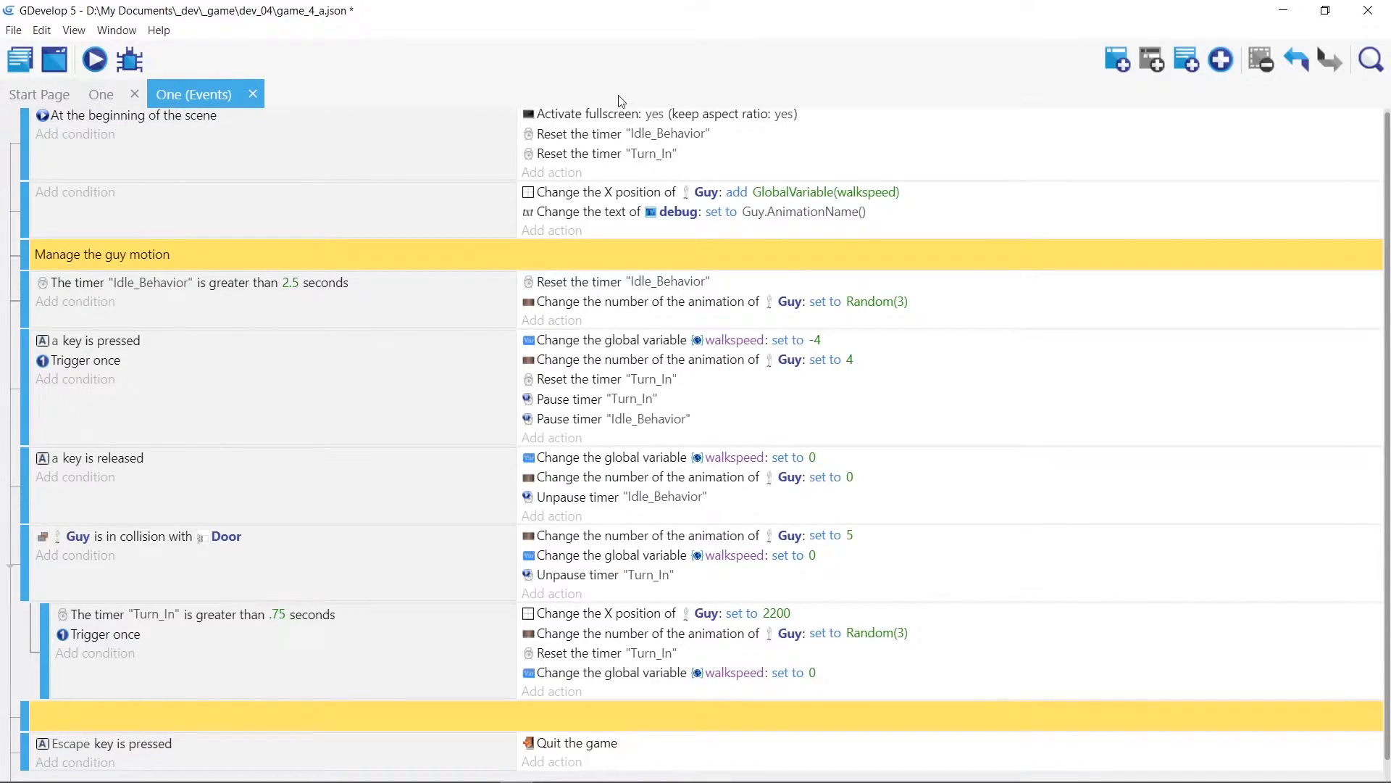
mouse_move(746, 134)
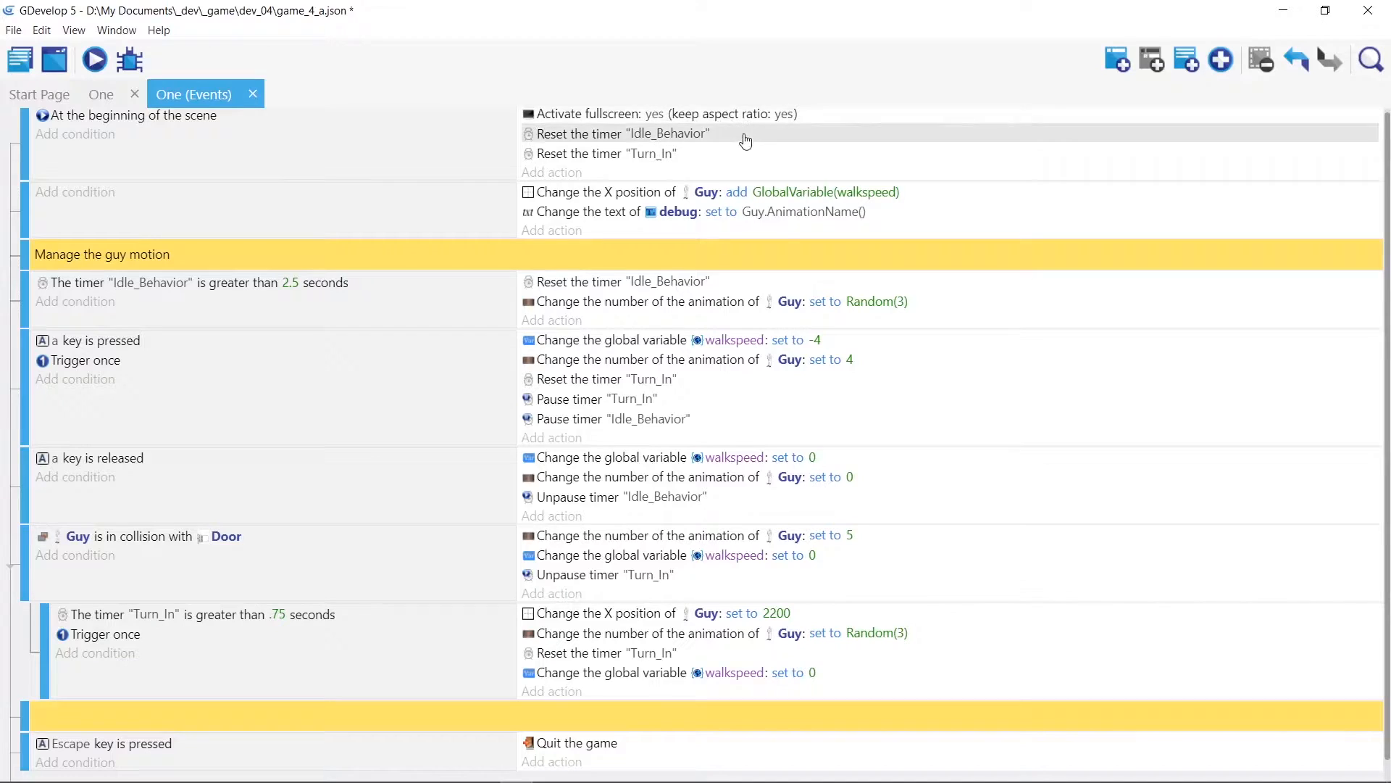
mouse_move(660, 173)
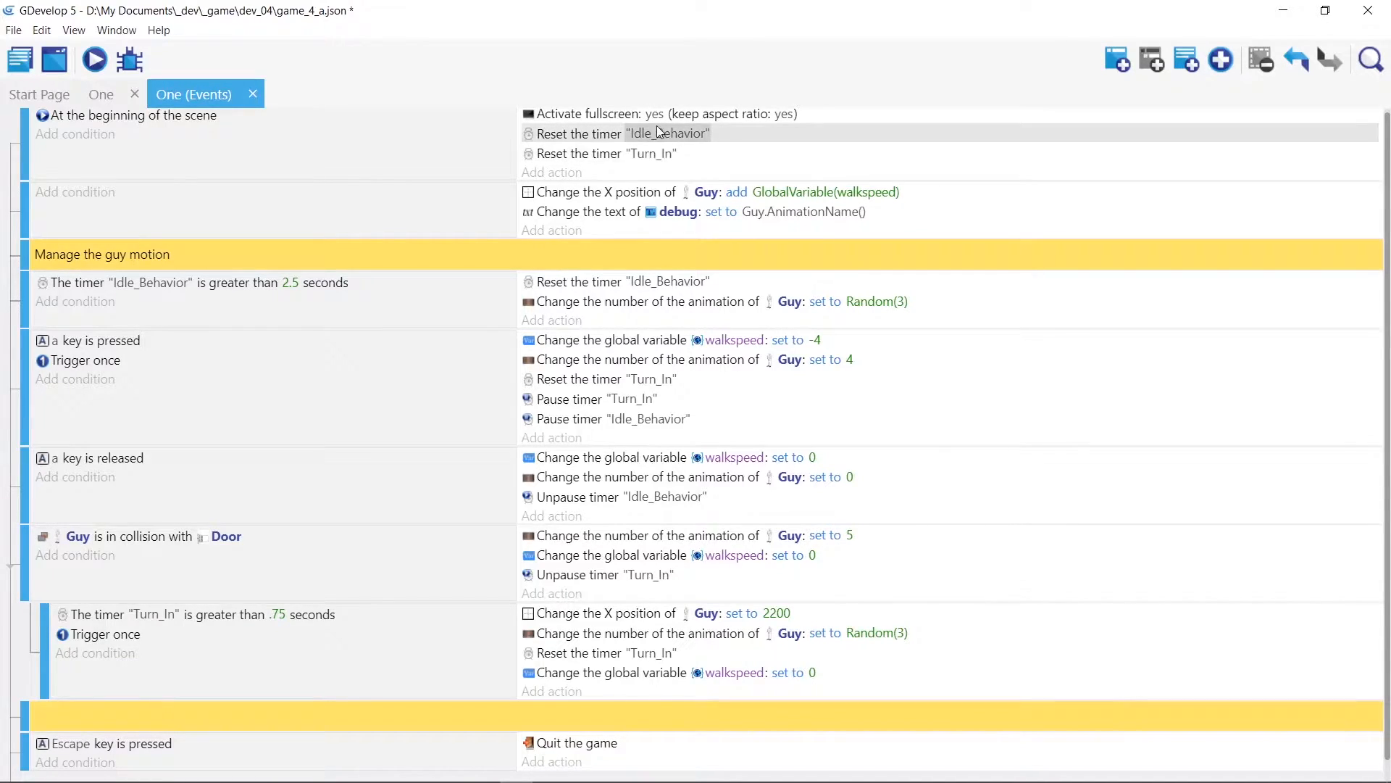
mouse_move(645, 153)
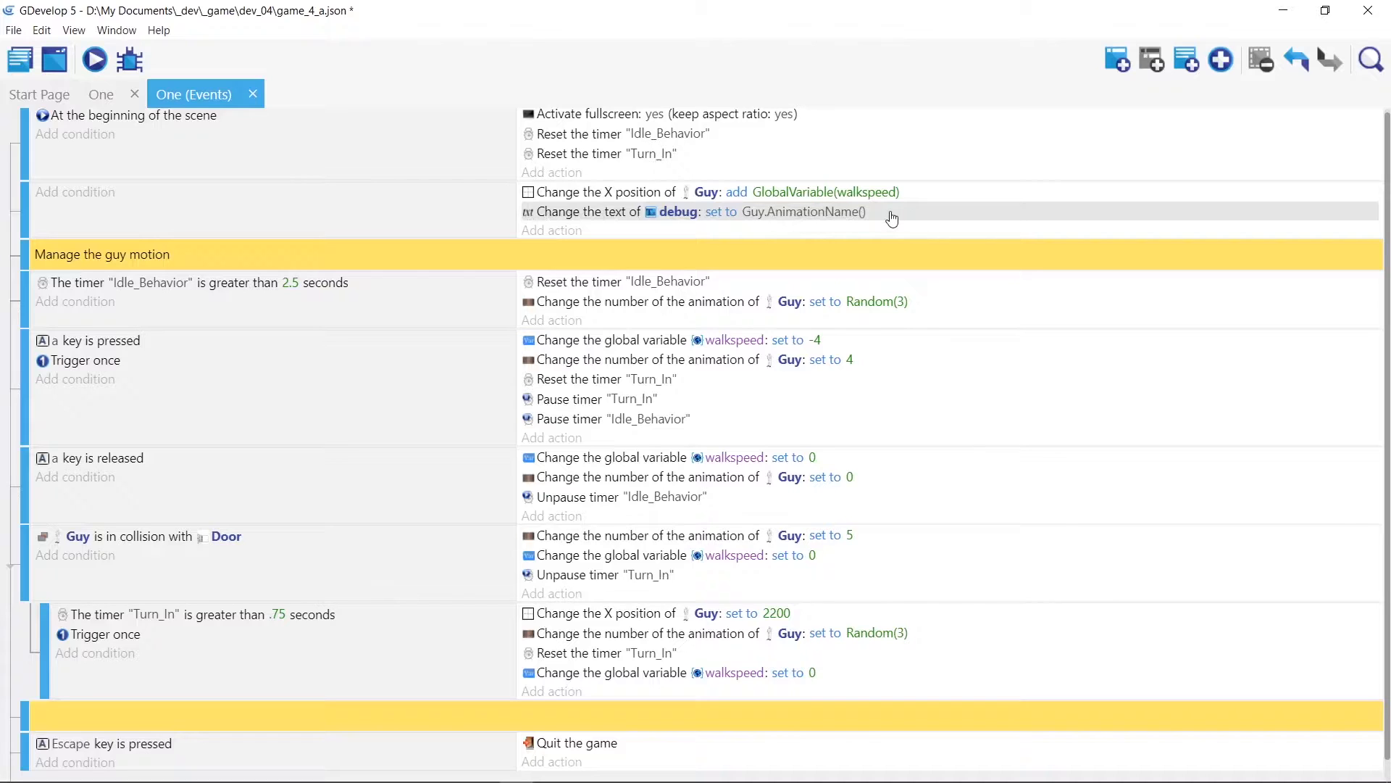
mouse_move(892, 217)
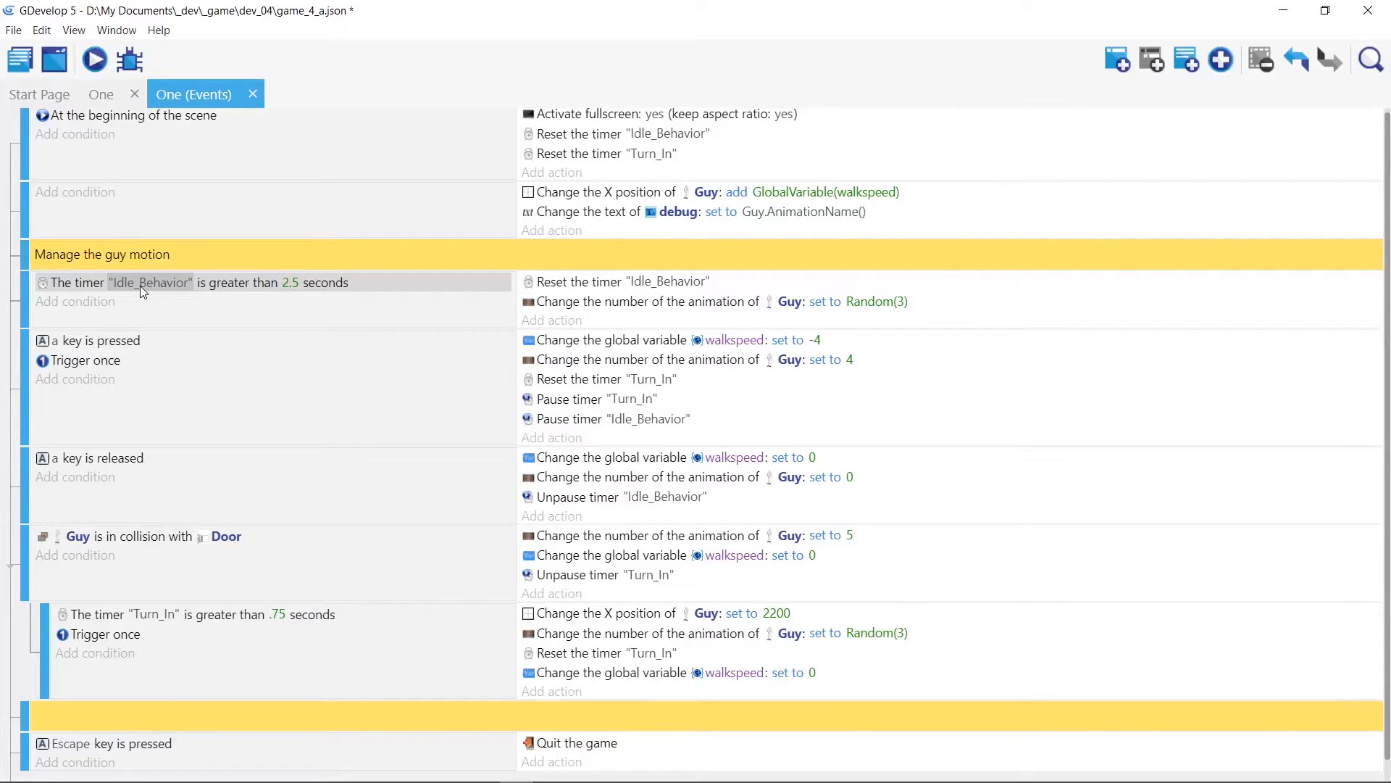
mouse_move(246, 287)
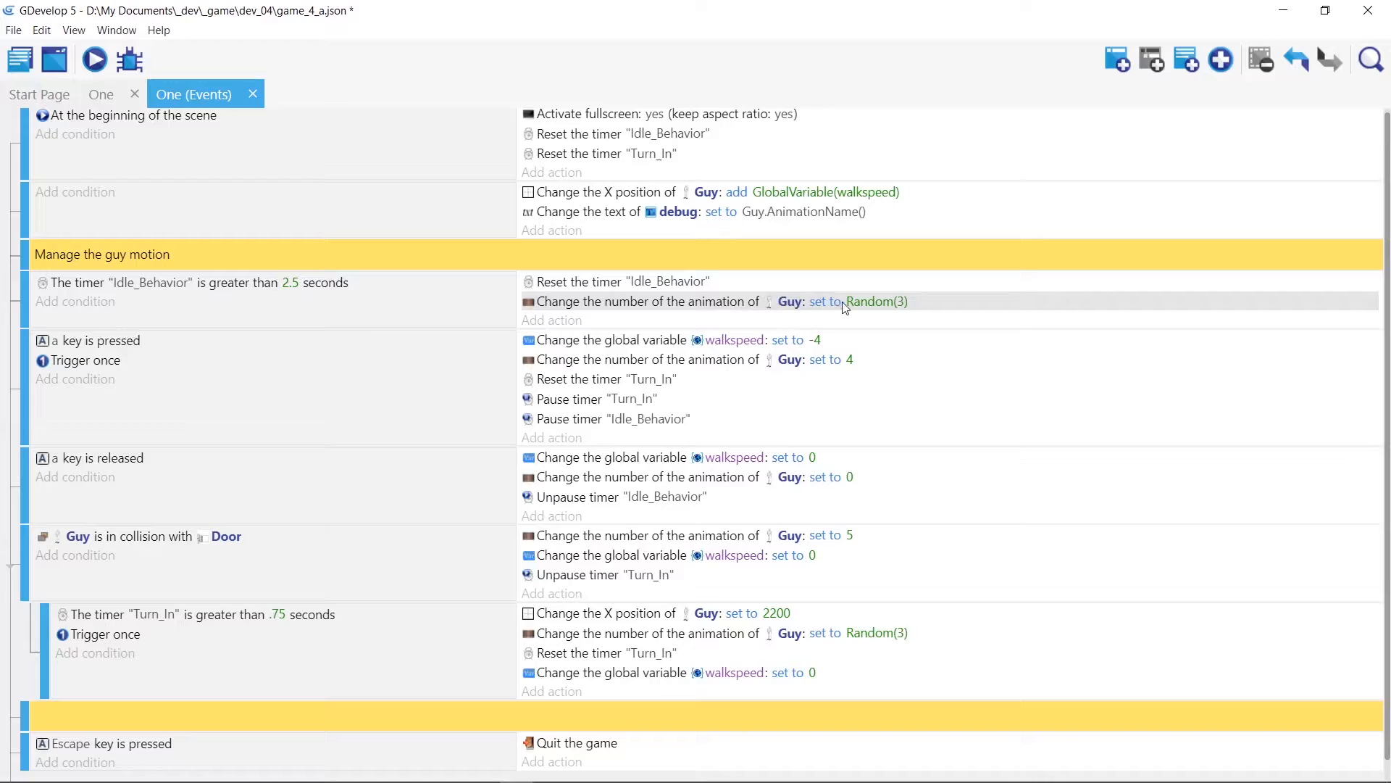
left_click(877, 300)
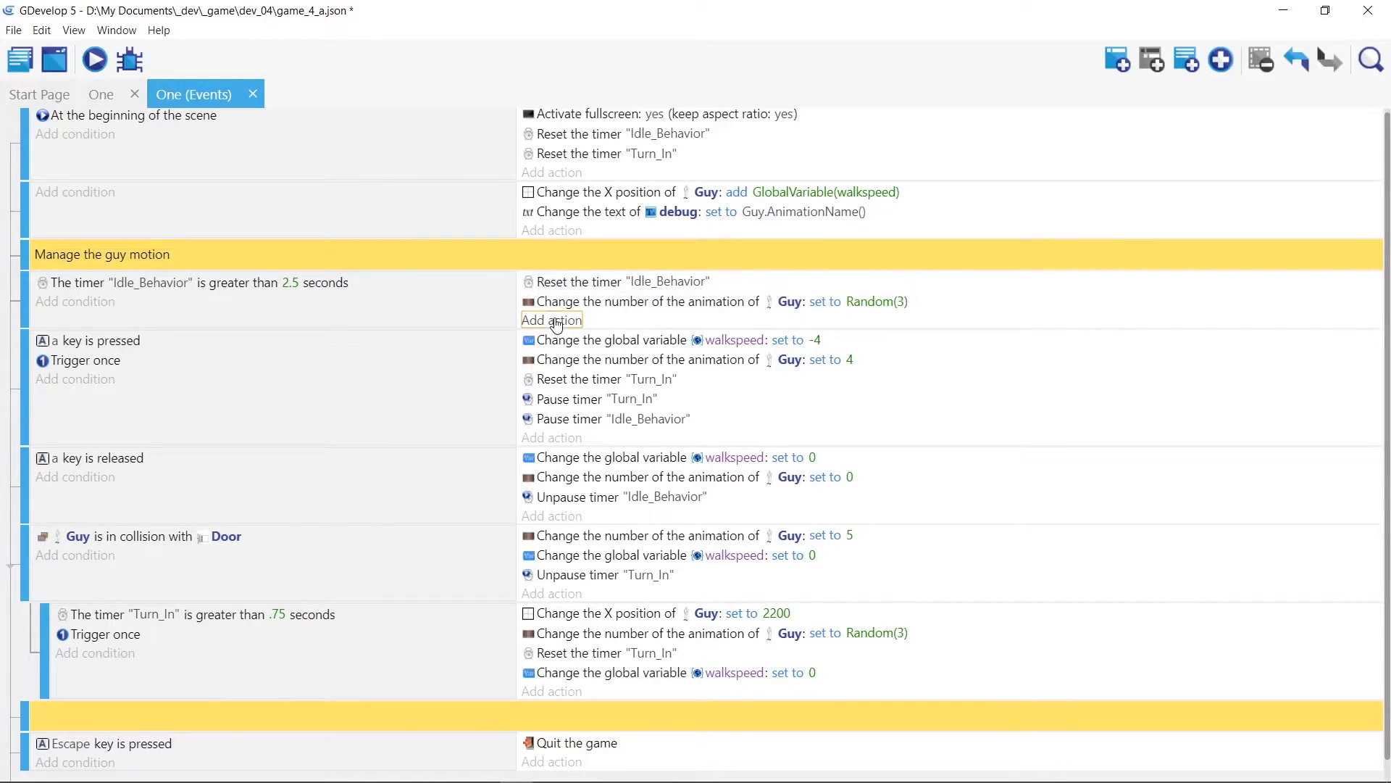
Add a Change the animation action for Guy to the Idle_Behavior timer event.
left_click(551, 319)
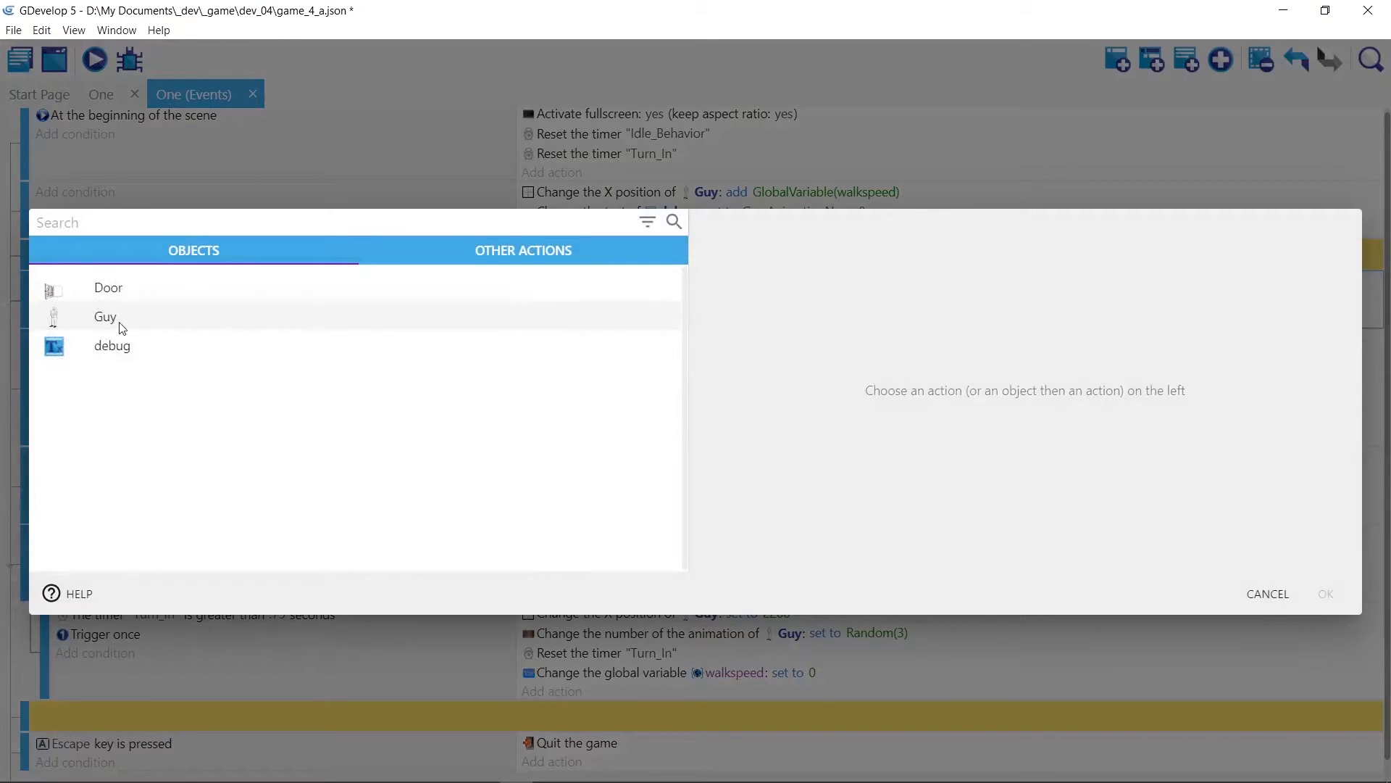
left_click(104, 316)
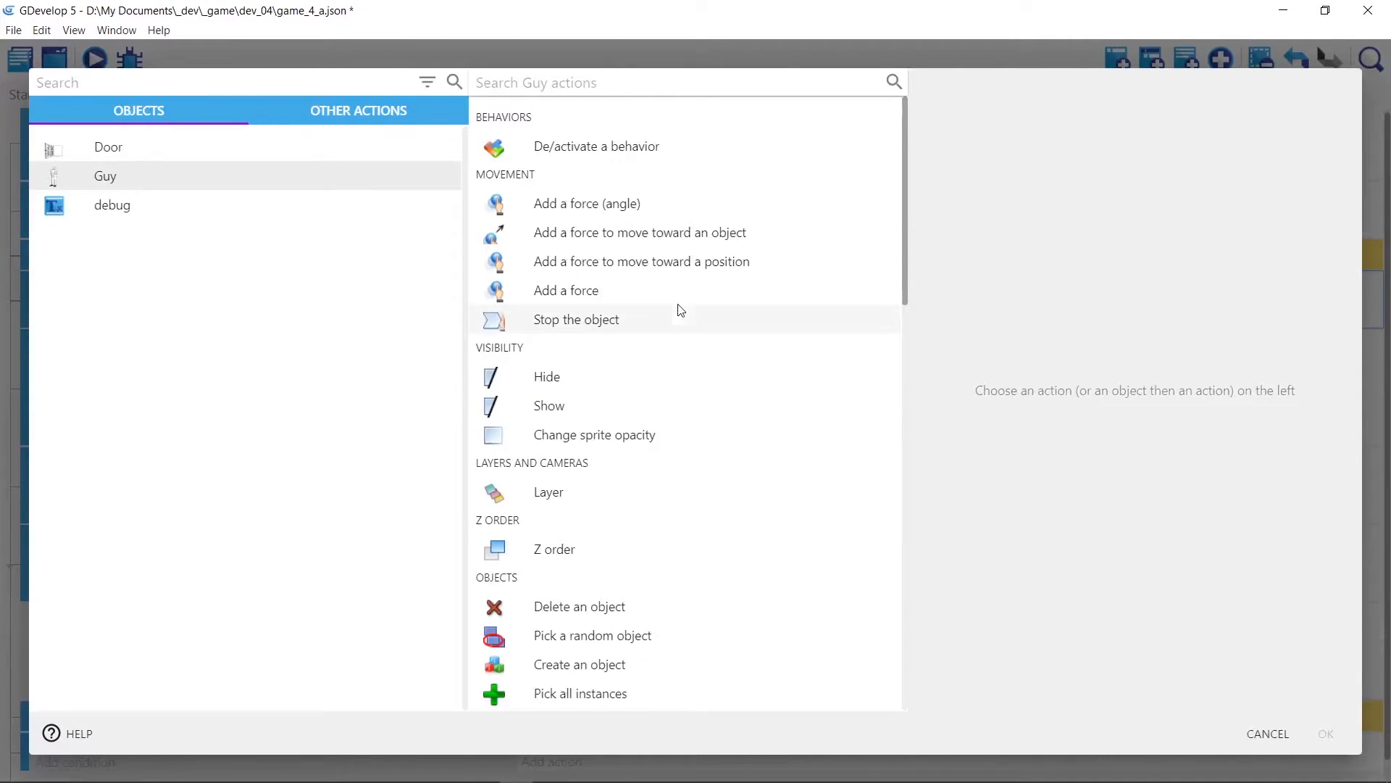
scroll("down", 3)
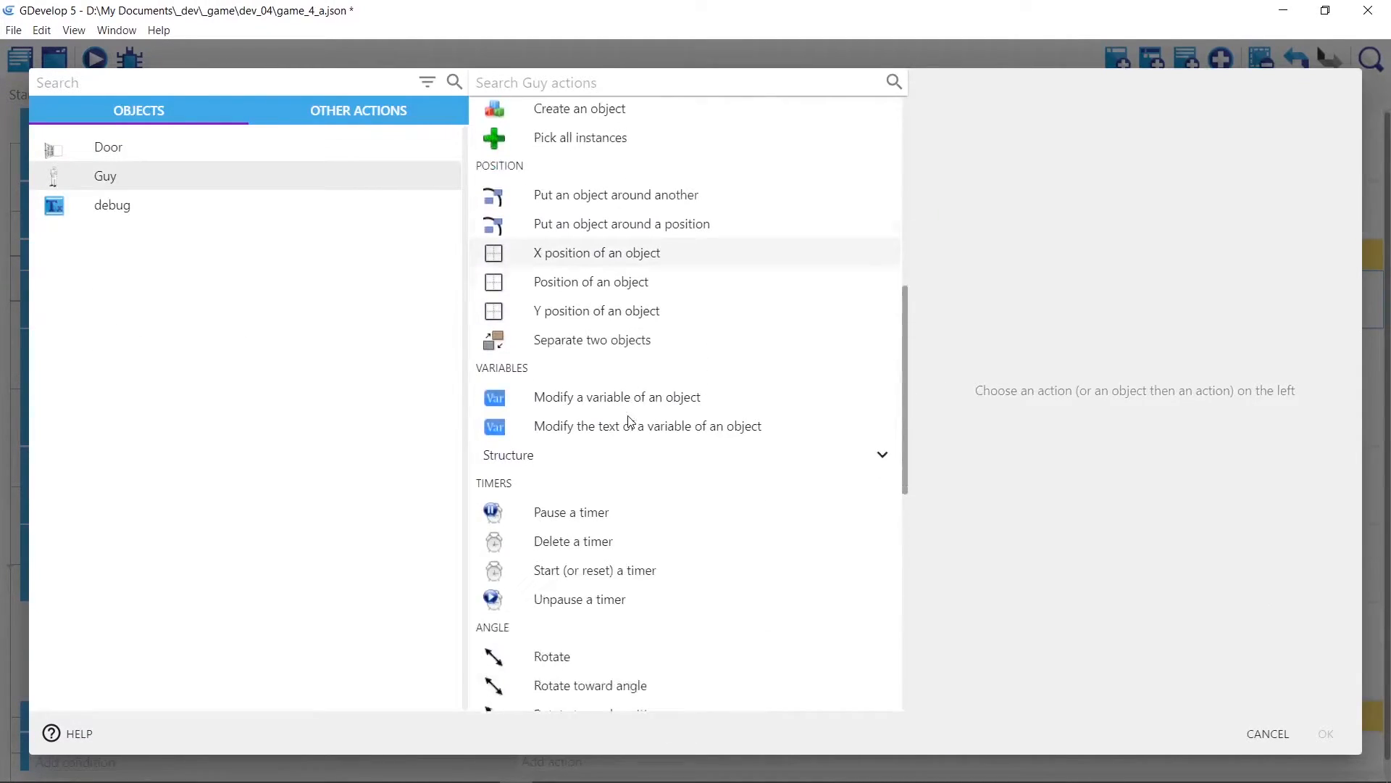
scroll("down", 3)
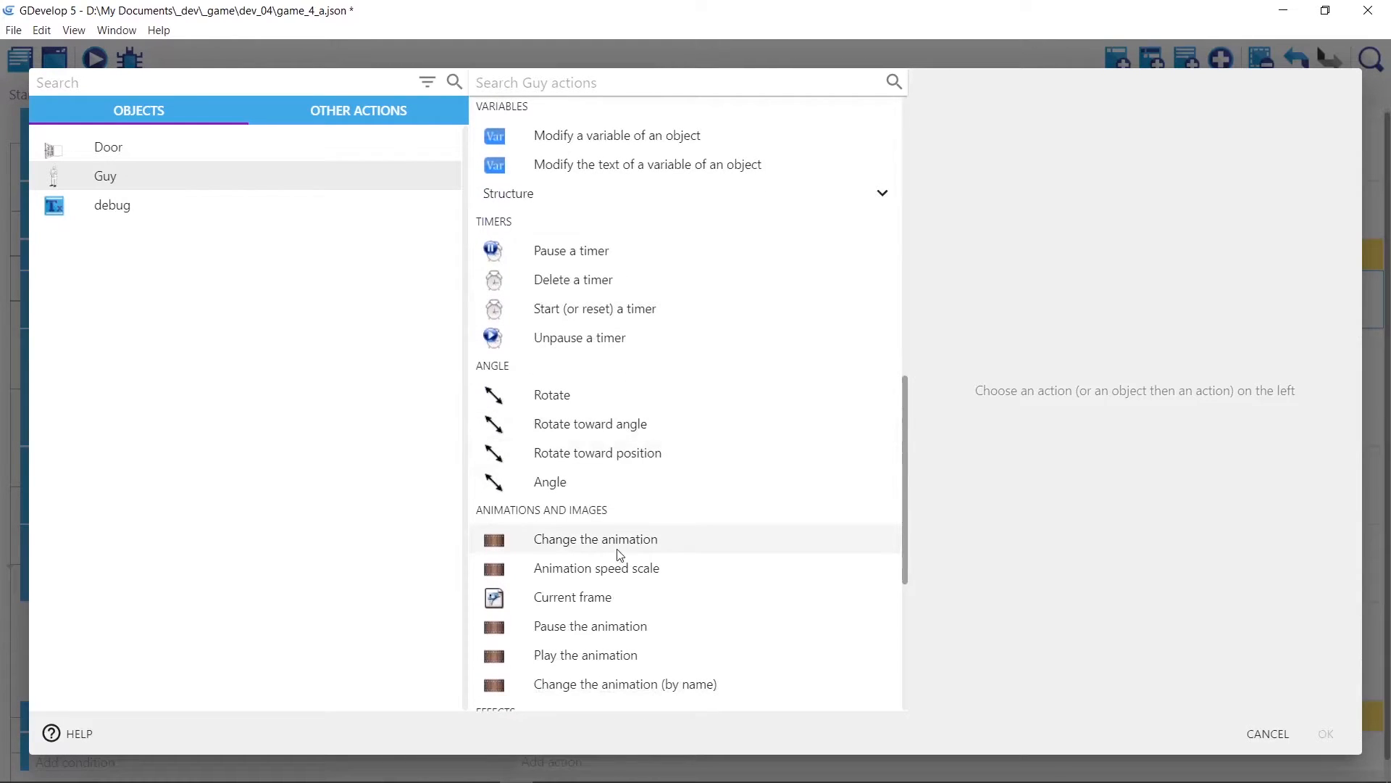
left_click(595, 539)
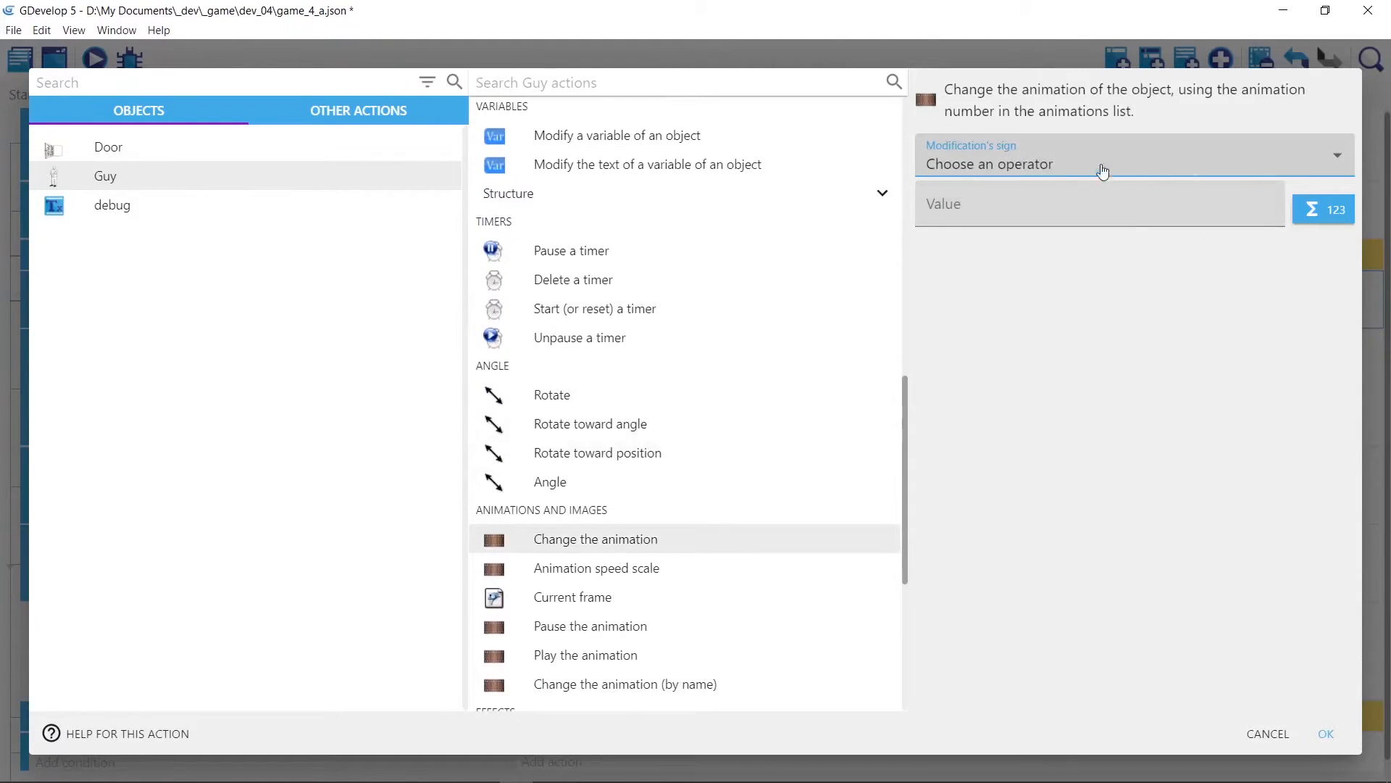
Set the modification sign to '= (set to)' with value Random(3) and confirm the action.
left_click(1099, 163)
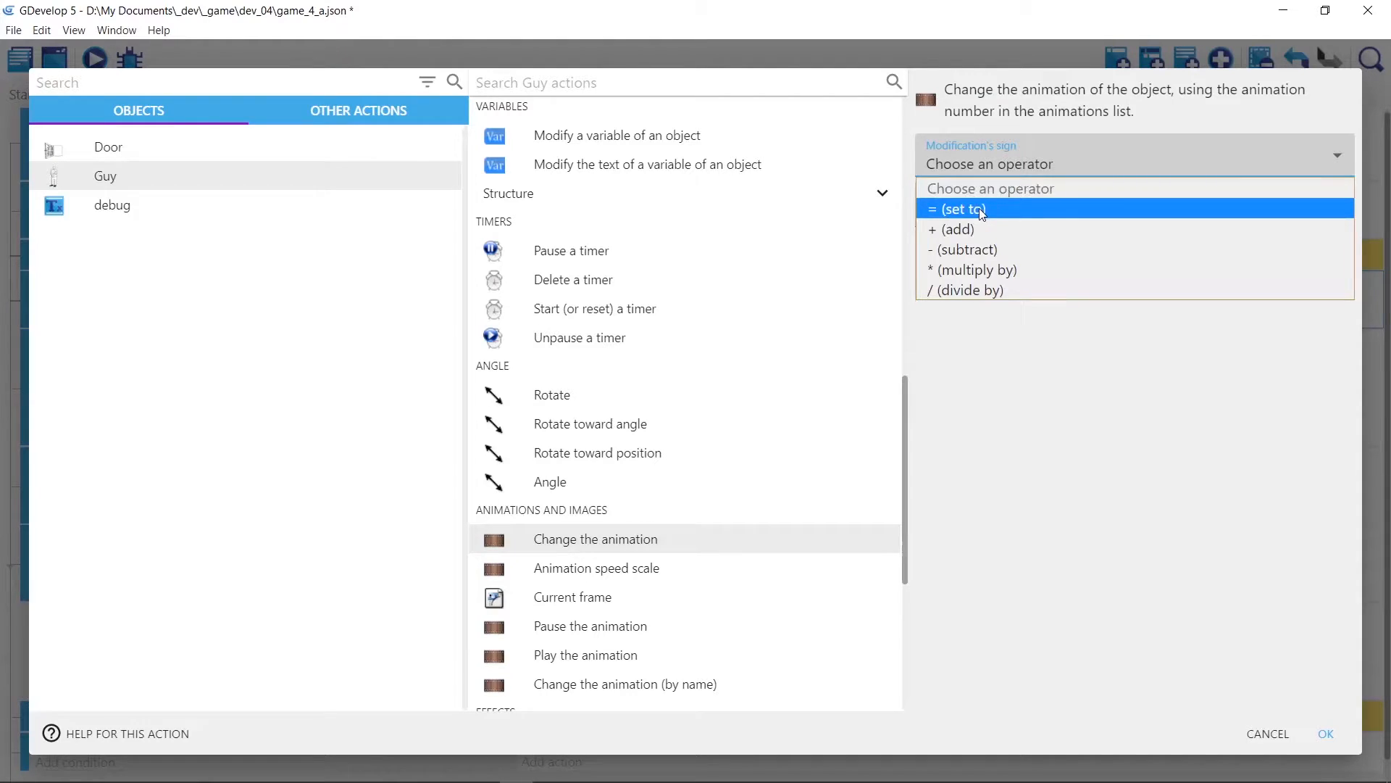
left_click(954, 208)
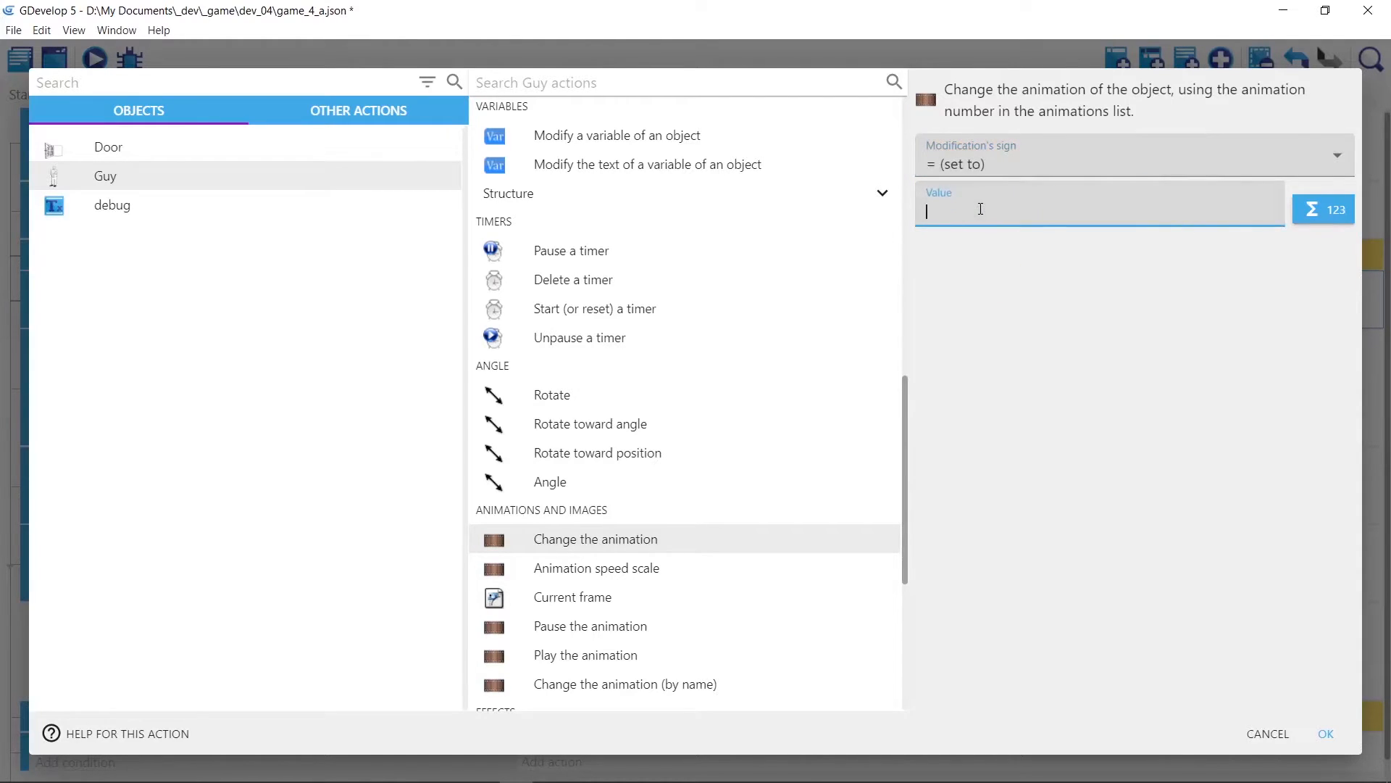
type("ra")
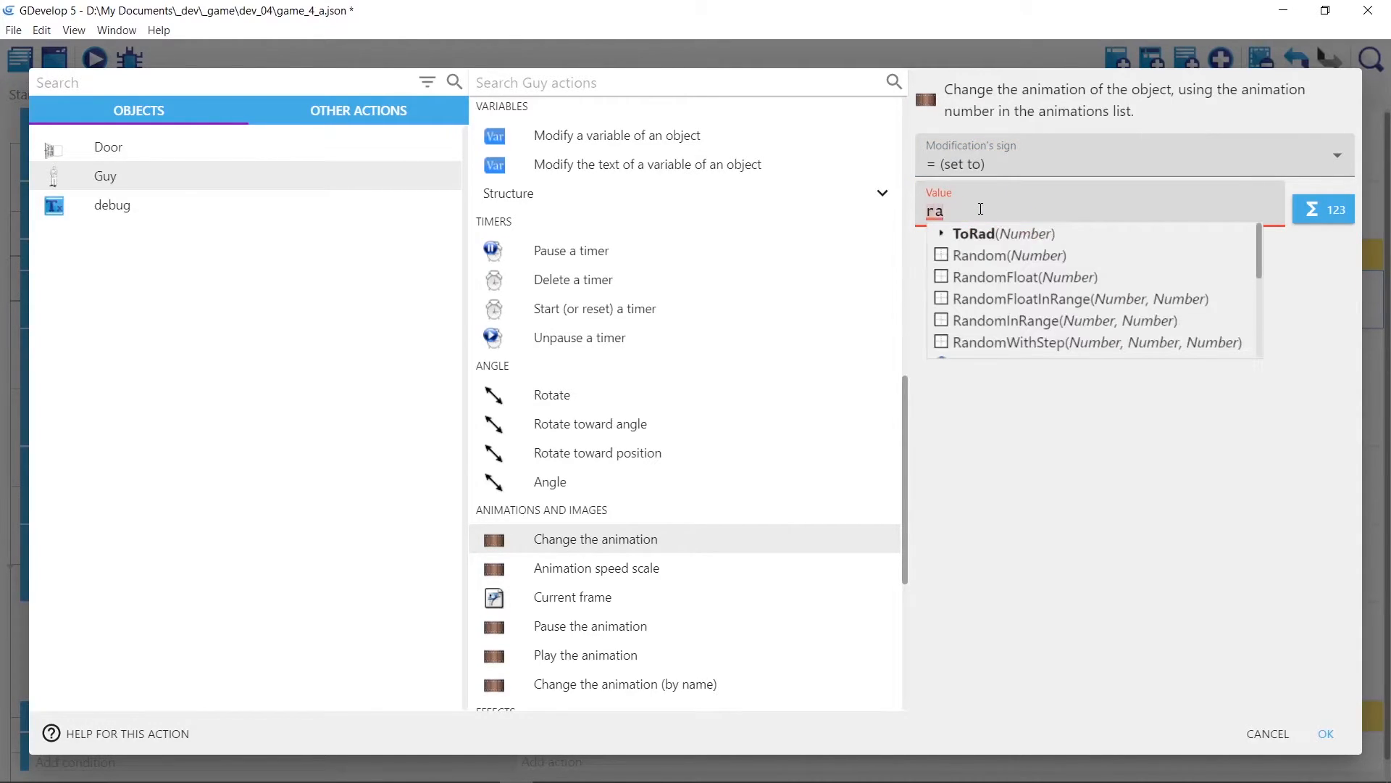
type("n")
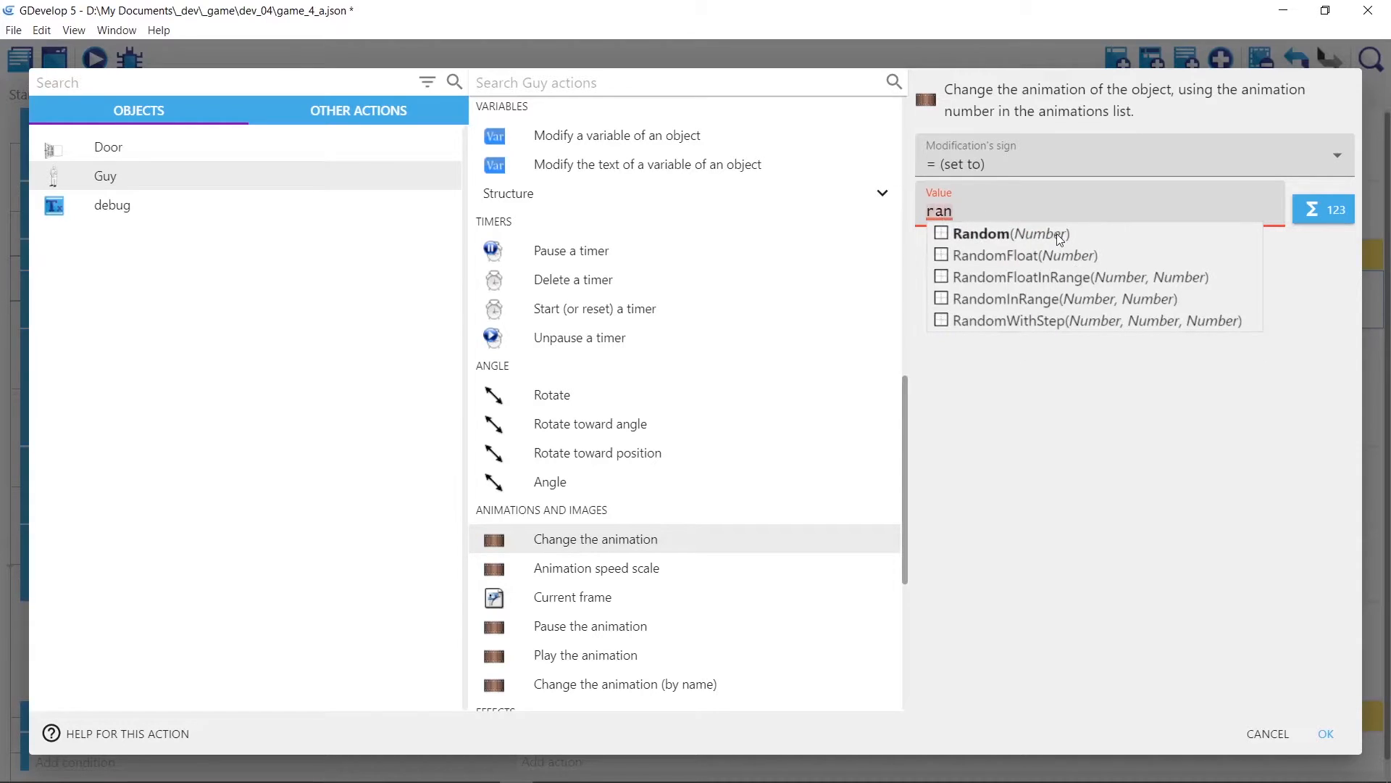
left_click(1003, 233)
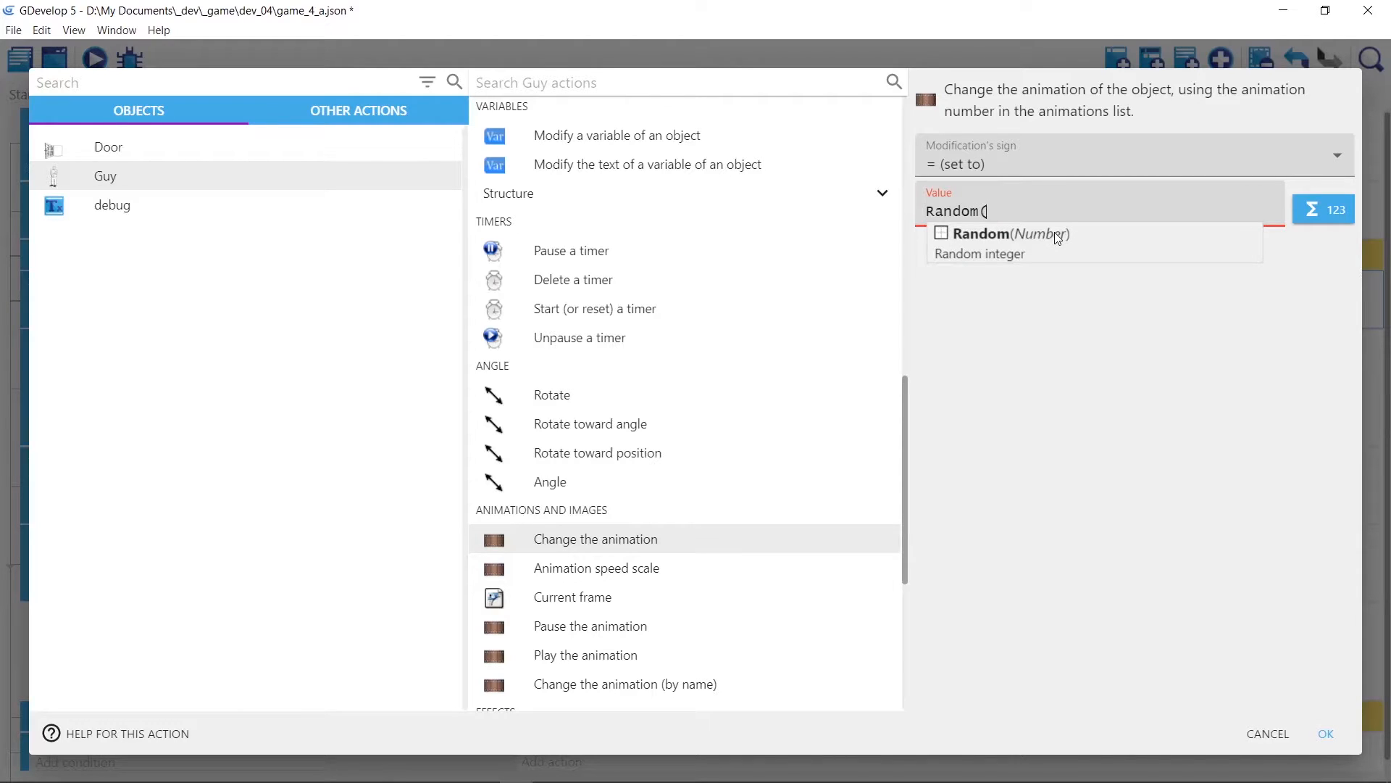
type("4")
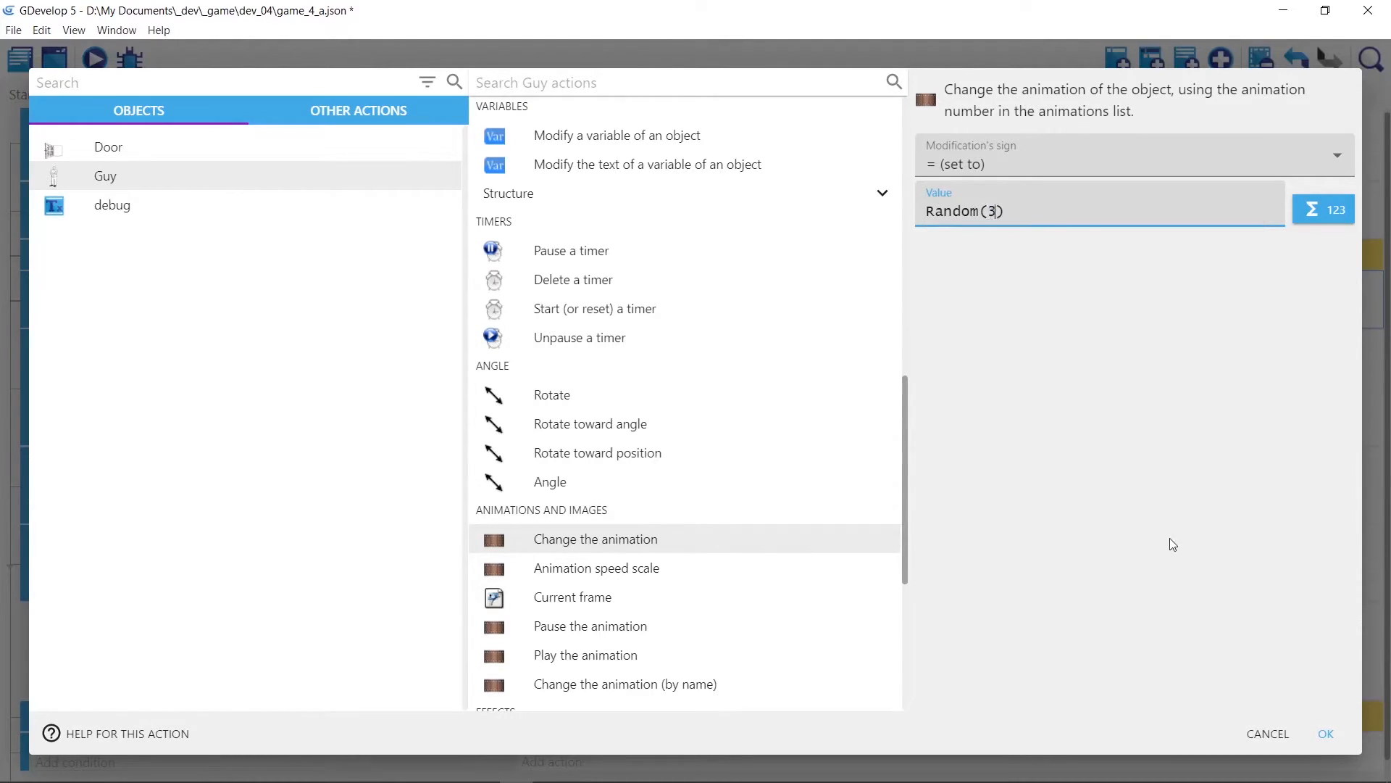
left_click(1323, 734)
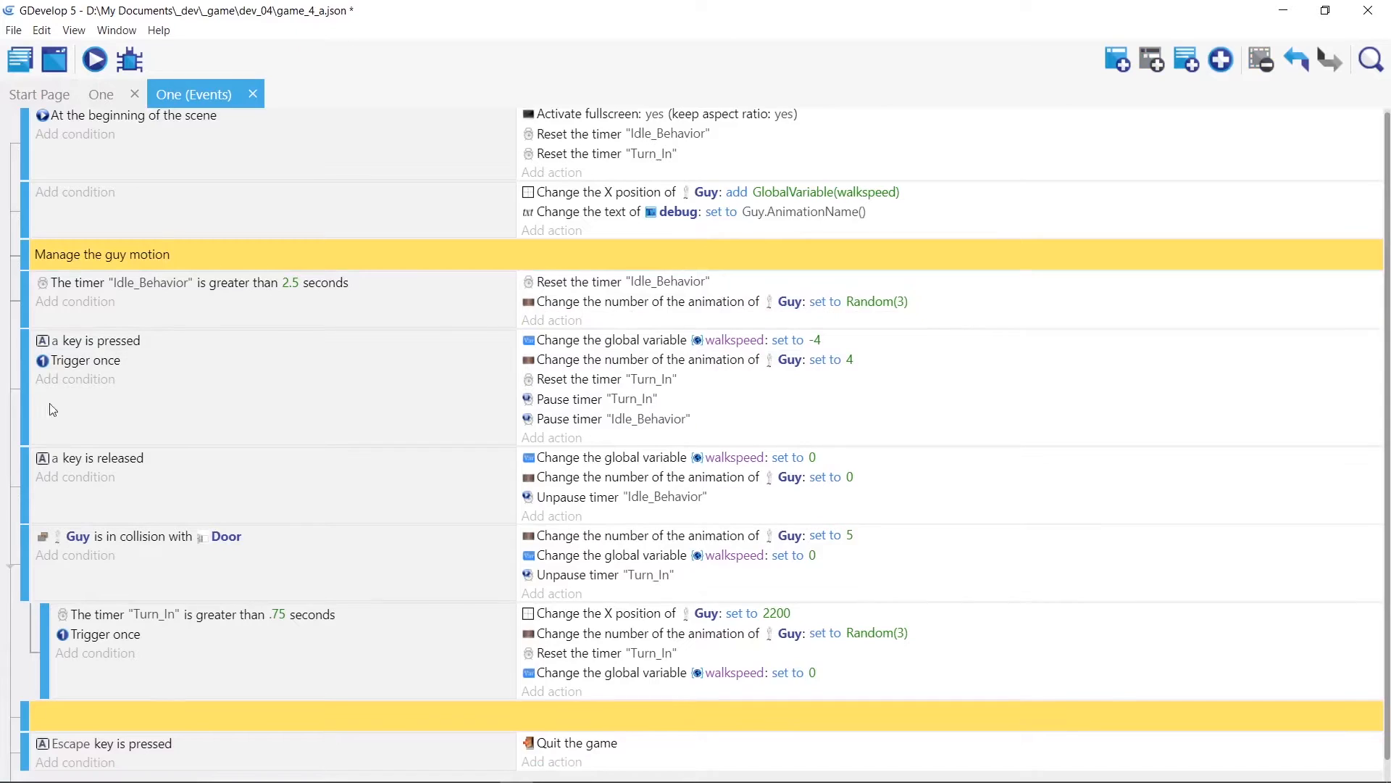
mouse_move(202, 347)
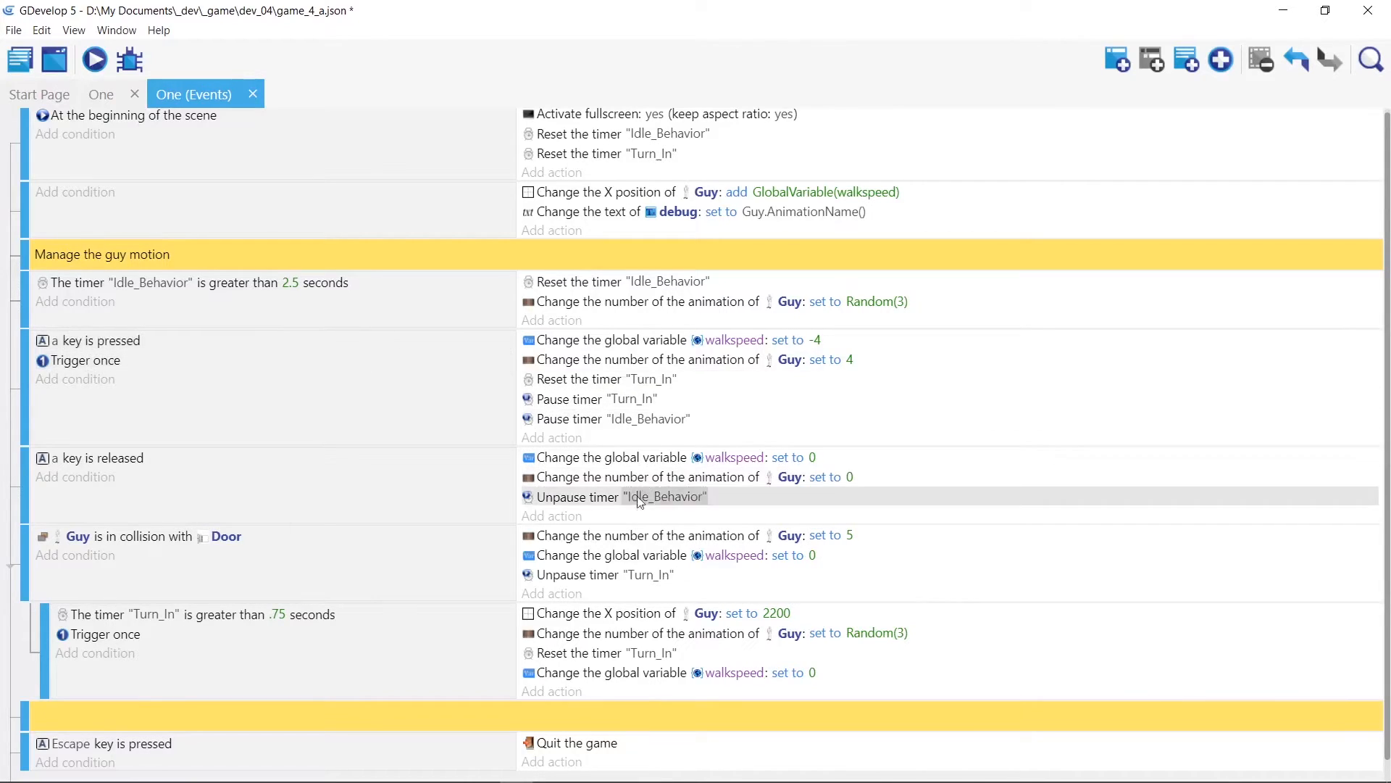
mouse_move(336, 355)
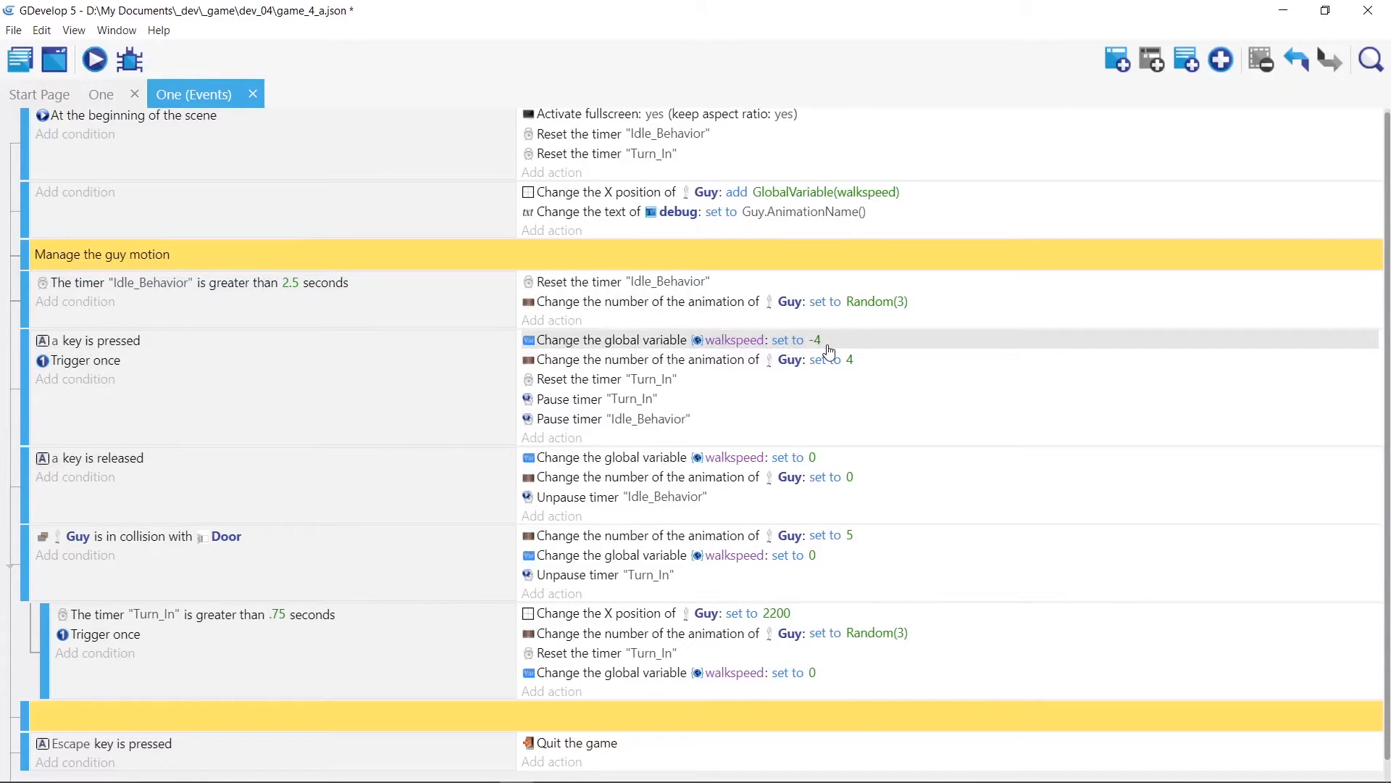
mouse_move(845, 346)
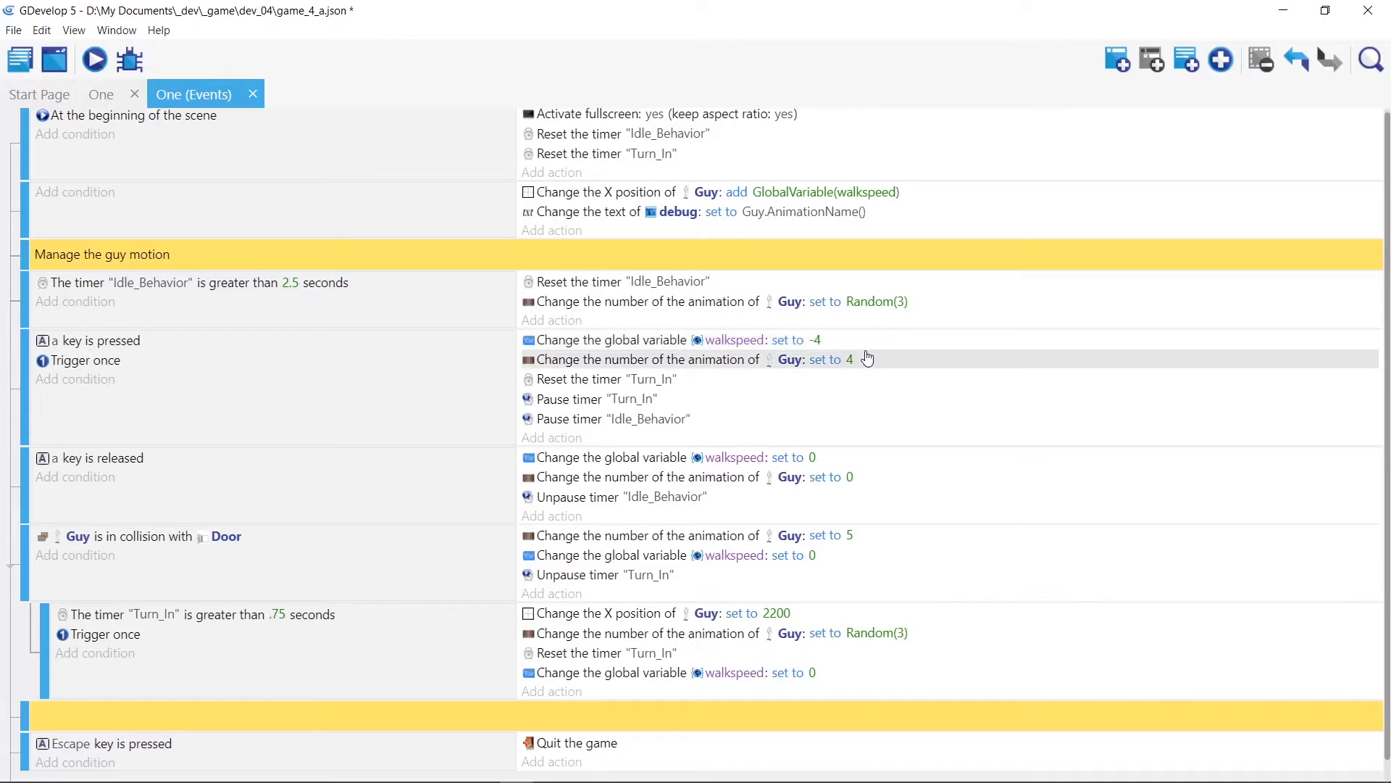
mouse_move(878, 368)
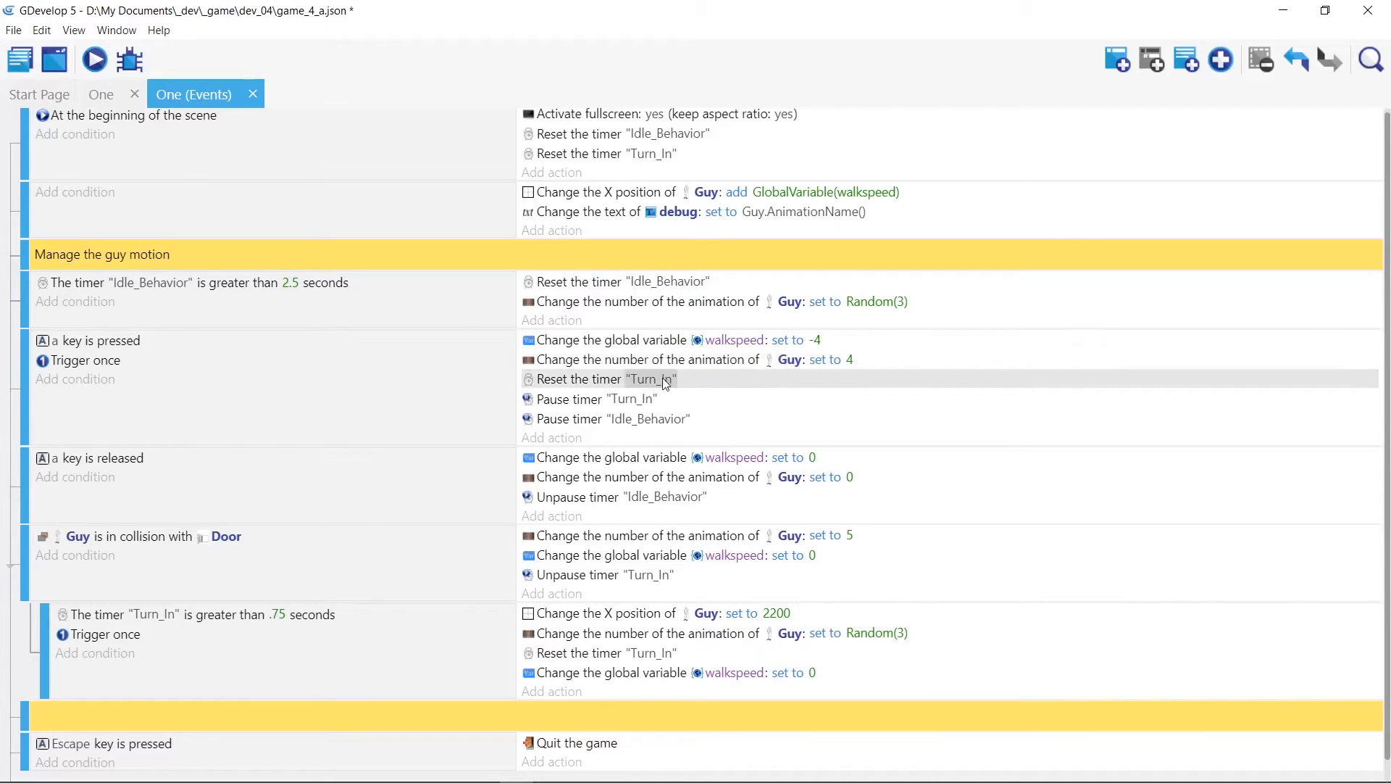
mouse_move(653, 384)
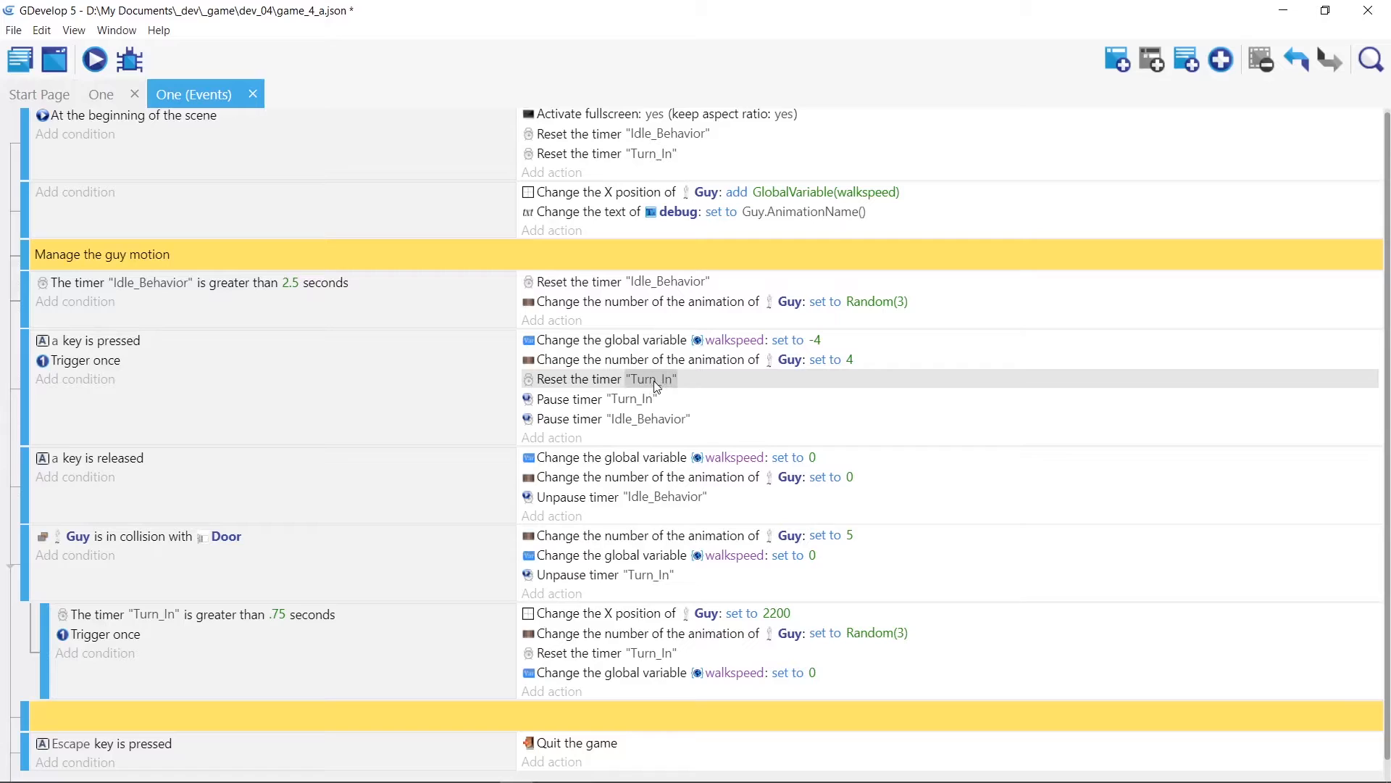
mouse_move(665, 386)
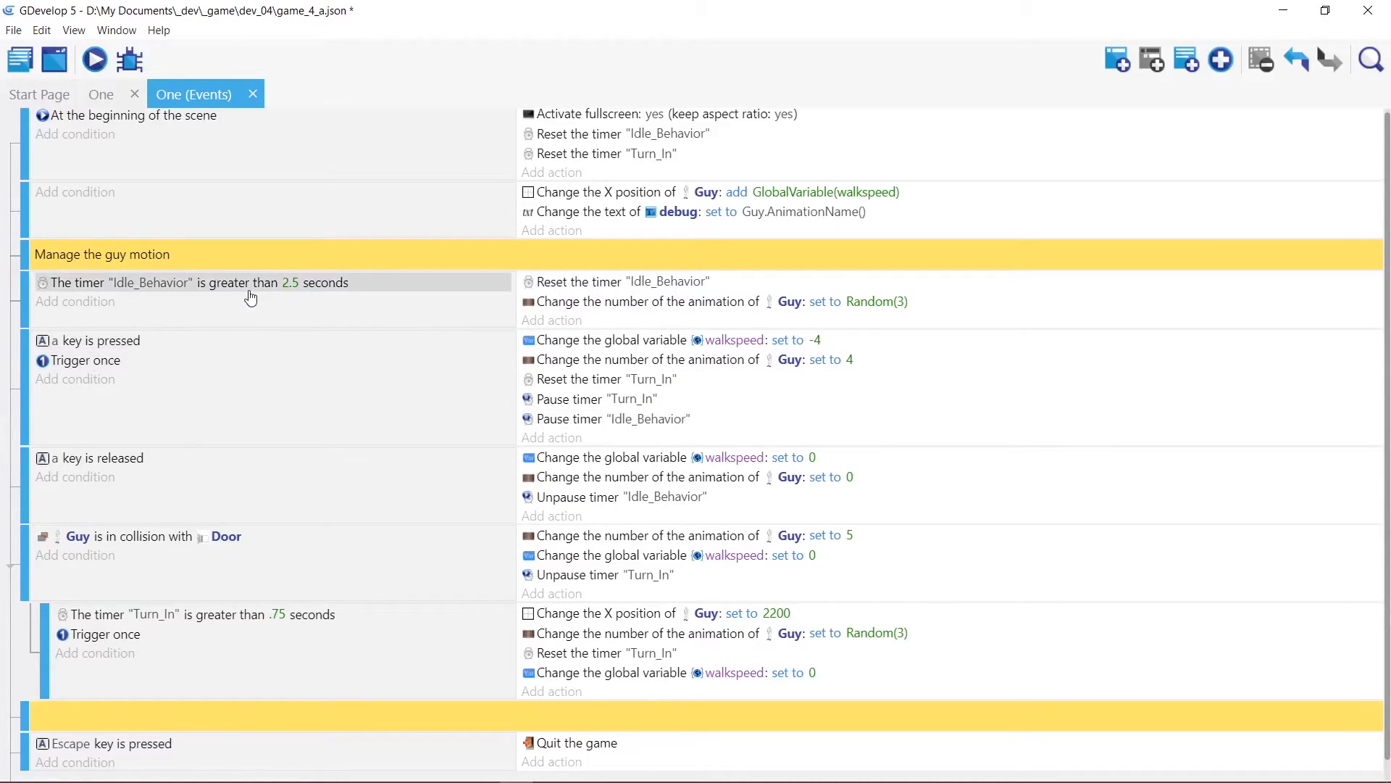
mouse_move(363, 422)
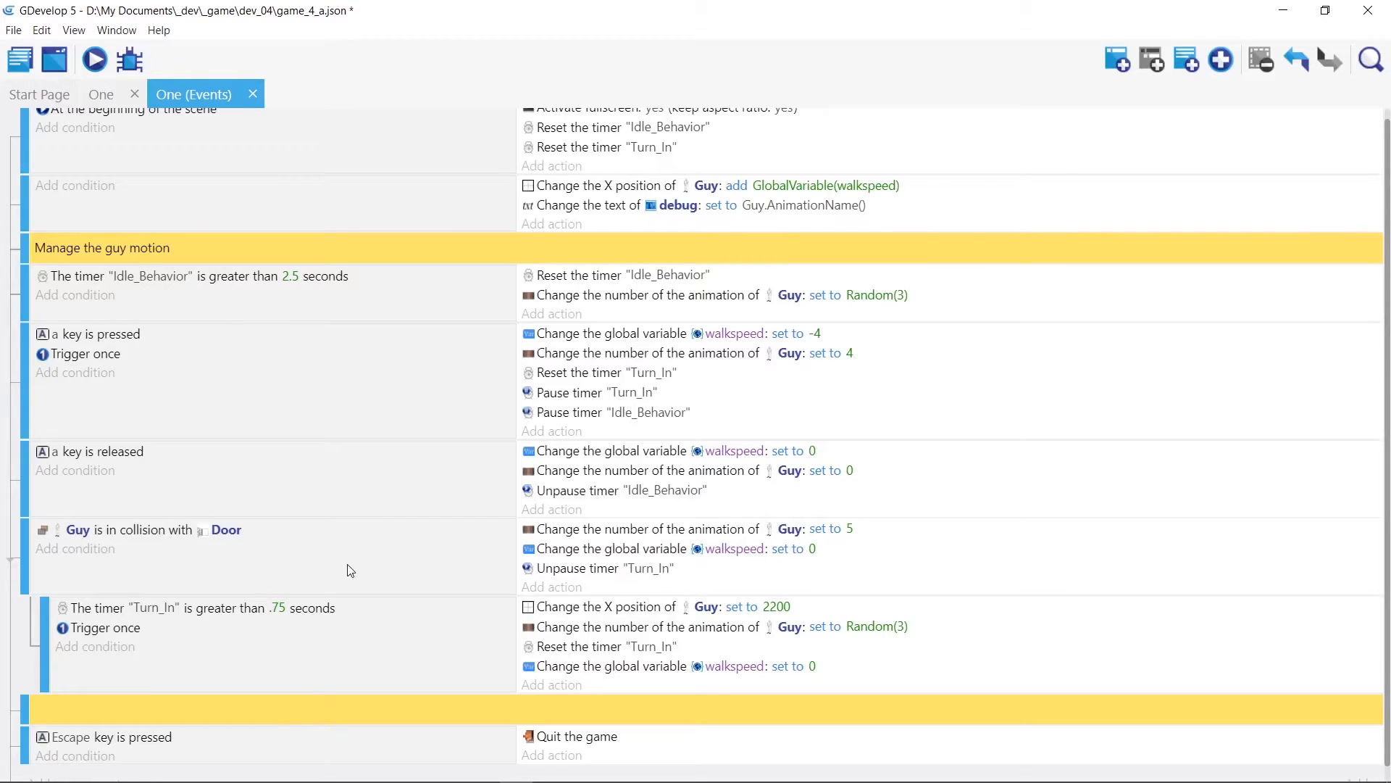
mouse_move(421, 569)
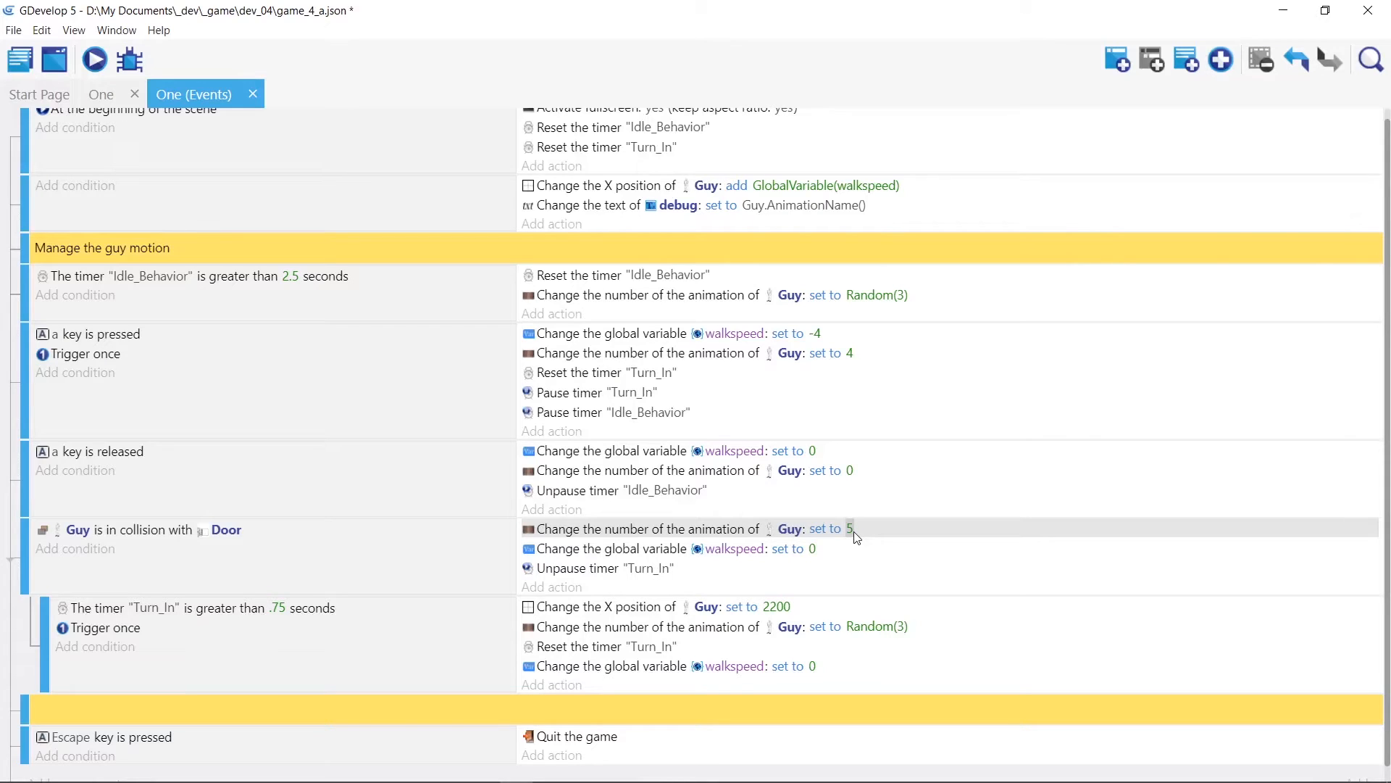
mouse_move(842, 547)
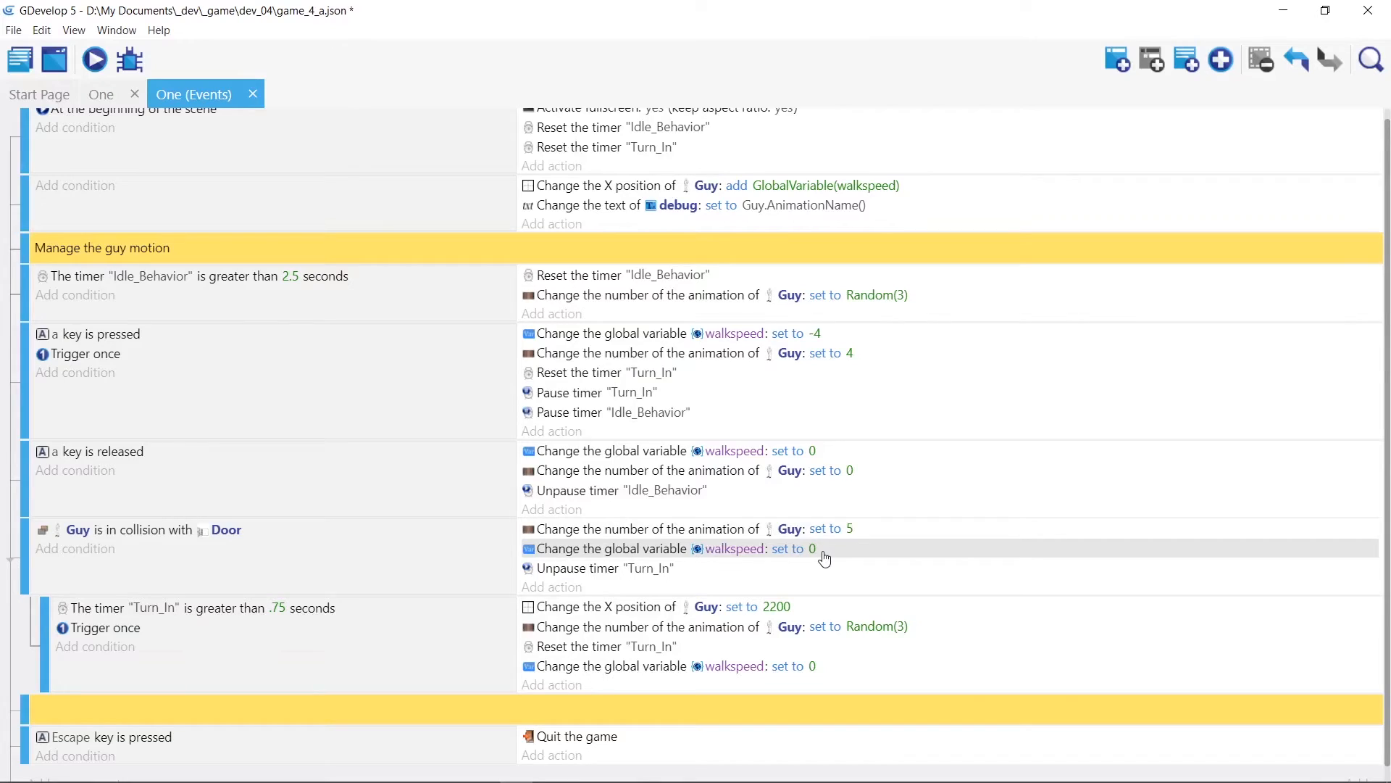
mouse_move(712, 575)
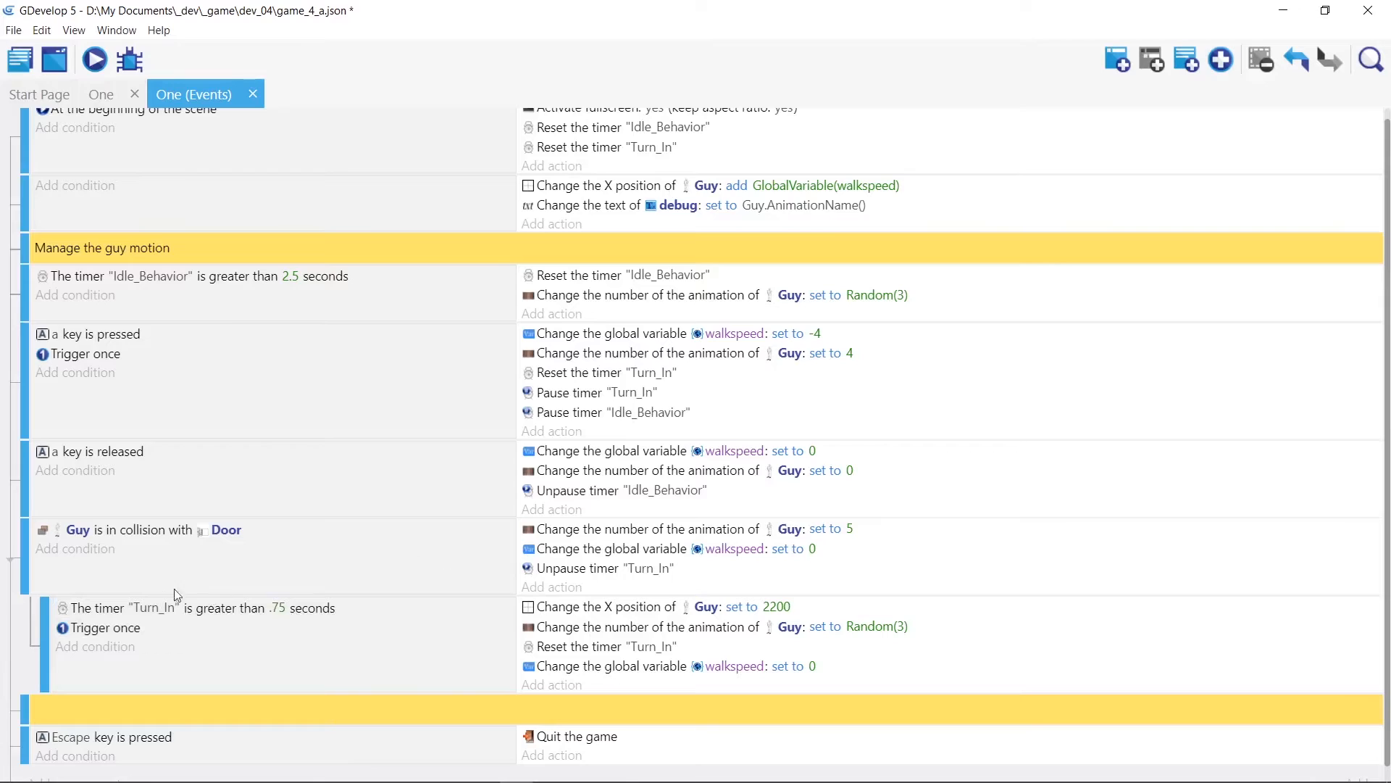
mouse_move(59, 640)
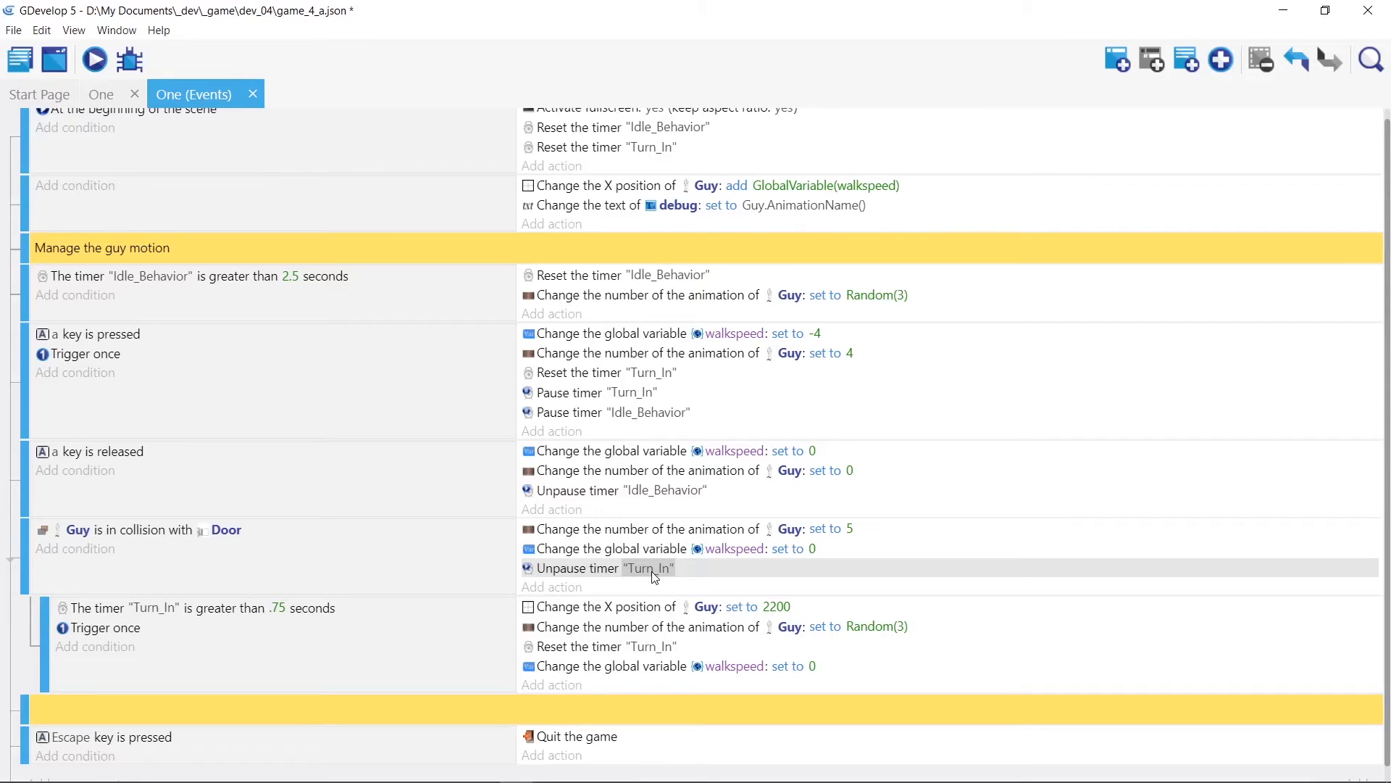
mouse_move(302, 612)
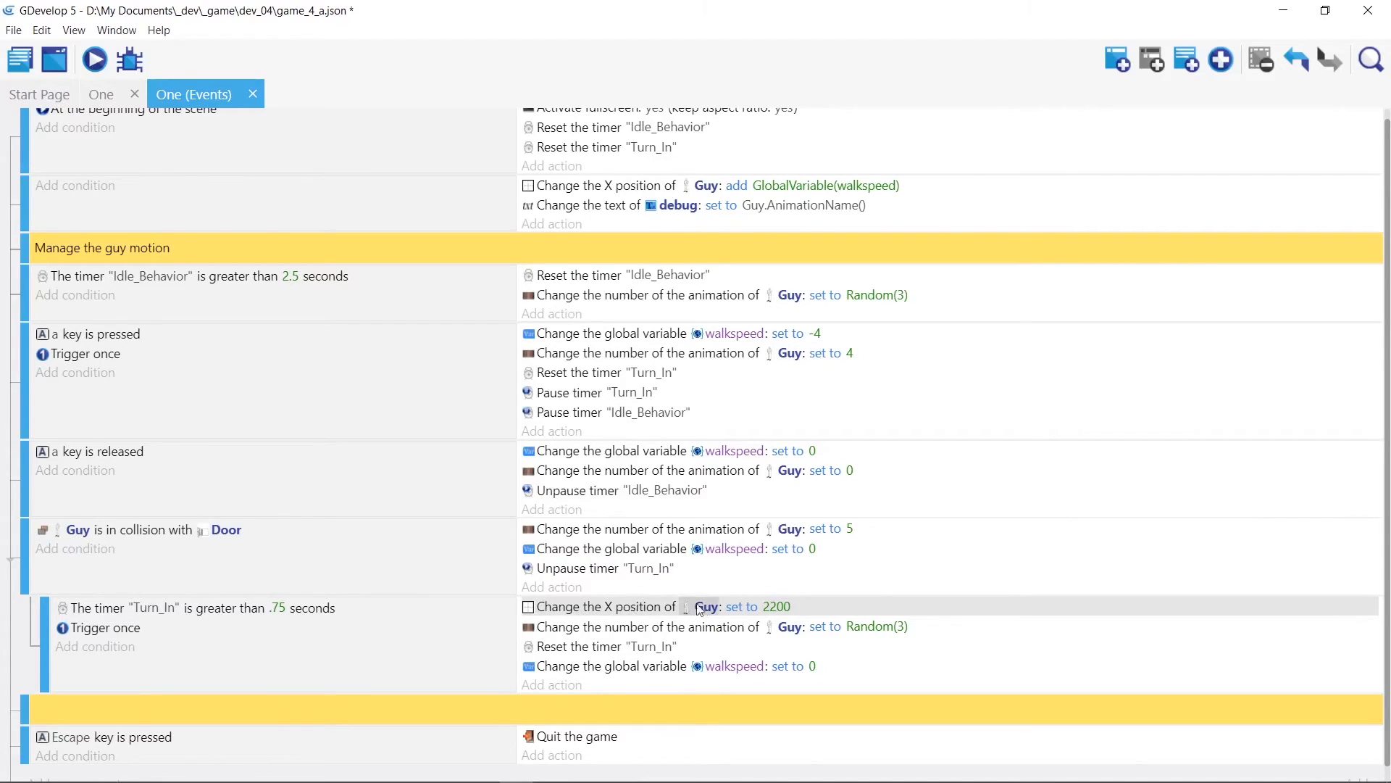
Start editing Guy's 2200 X-position value in the Turn_In timer event.
double_click(772, 605)
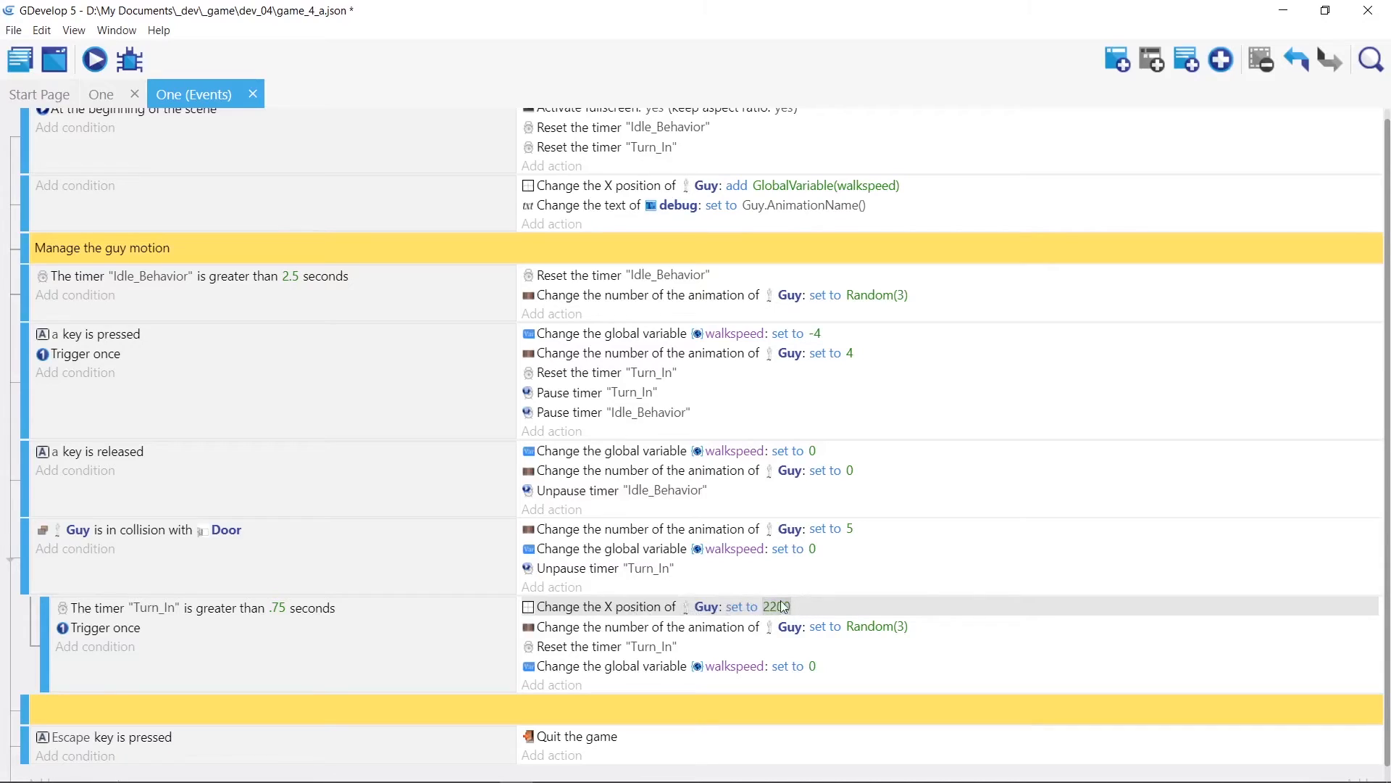